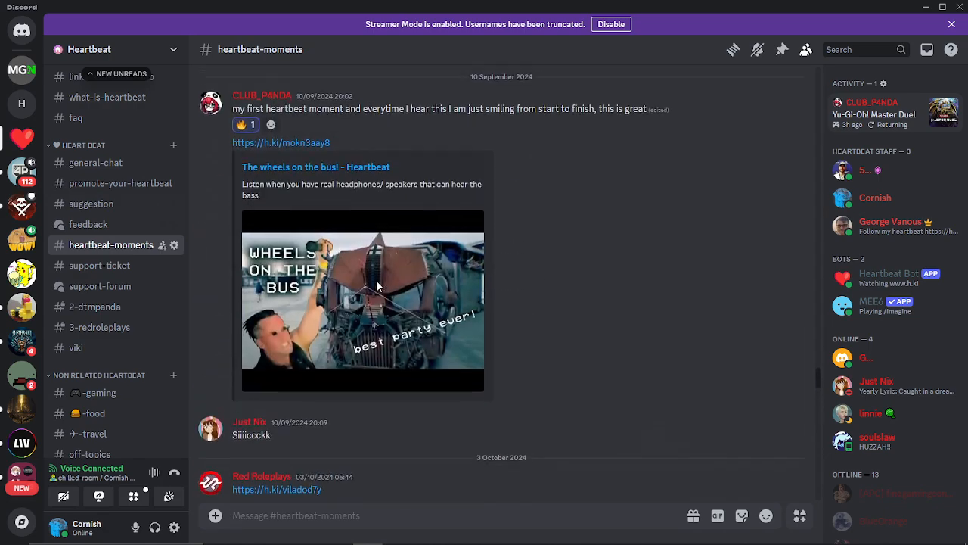
Find Red Roleplays' post in #heartbeat-moments and open its h.ki/viladod7y viki link
{"action": "scroll", "scroll_direction": "down", "scroll_amount": 3}
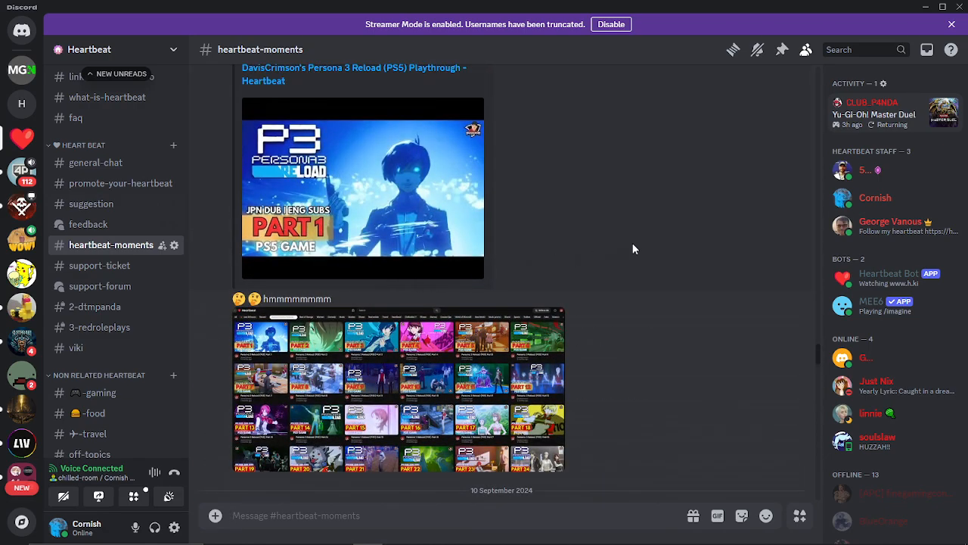
{"action": "scroll", "scroll_direction": "down", "scroll_amount": 3}
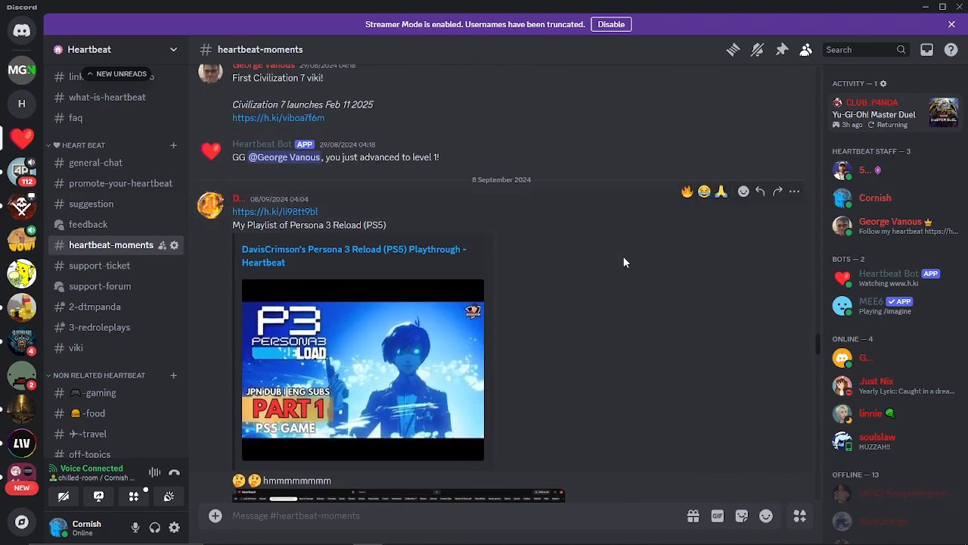
{"action": "scroll", "scroll_direction": "down", "scroll_amount": 3}
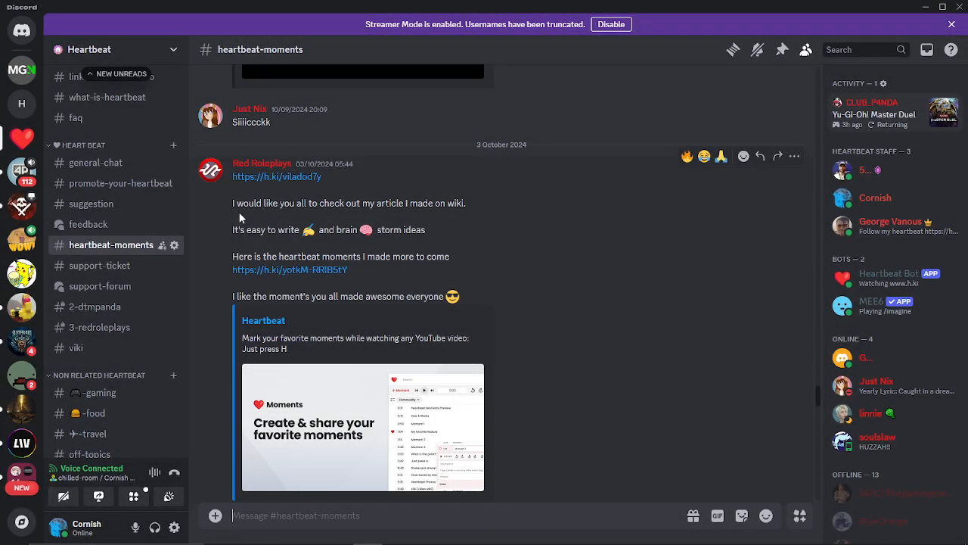
{"action": "mouse_move", "coordinate": [246, 210]}
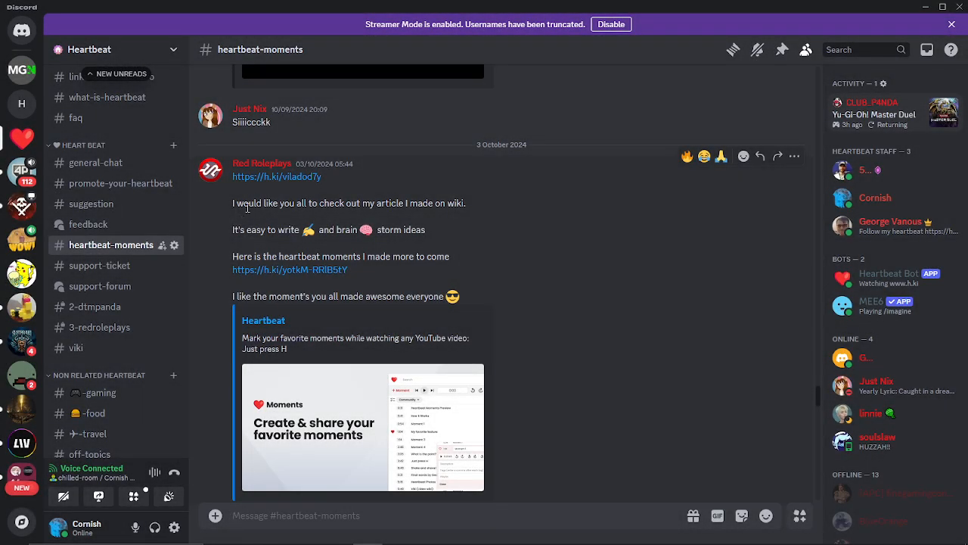
{"action": "left_click", "coordinate": [276, 176]}
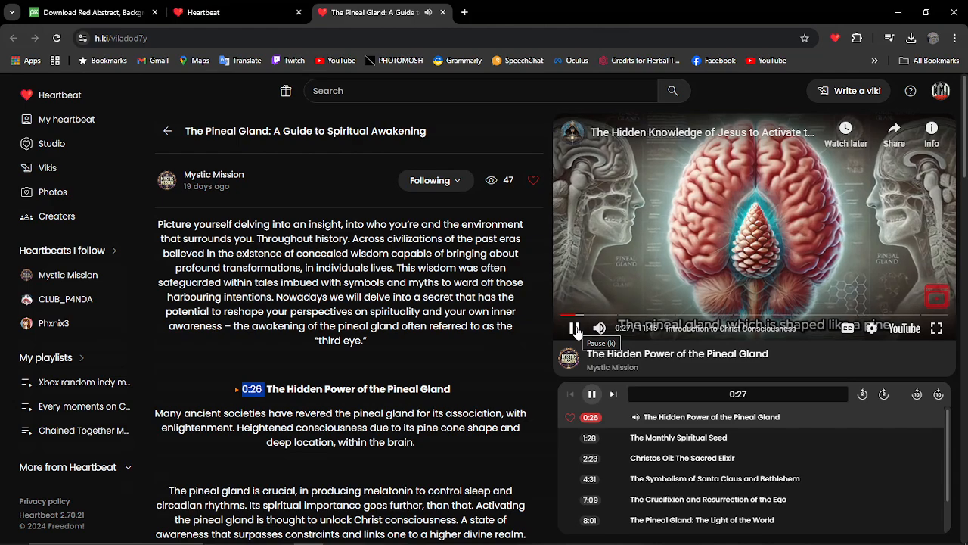
Pause the Pineal Gland video, read down, and play from the 8:55 Nurturing Your Spiritual Growth moment
{"action": "left_click", "coordinate": [575, 327]}
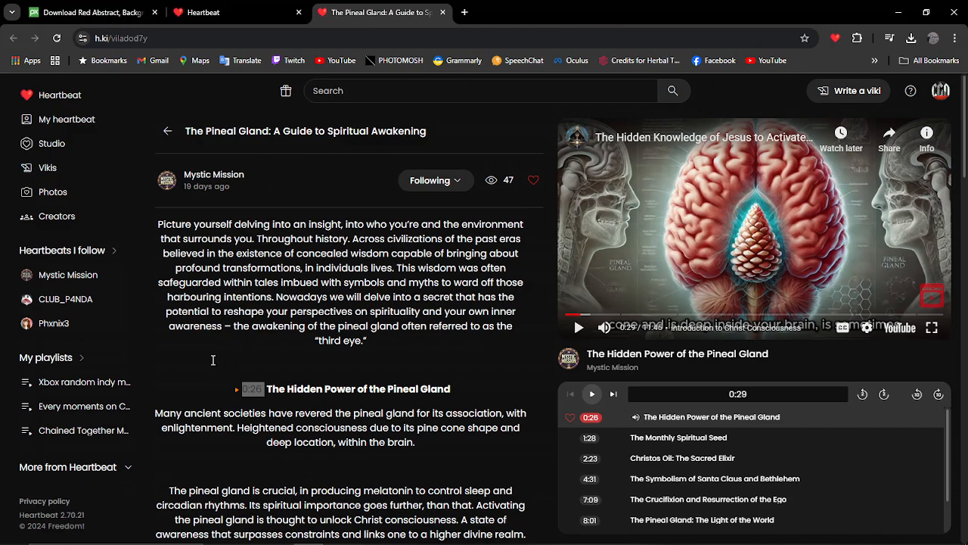
{"action": "scroll", "scroll_direction": "down", "scroll_amount": 3}
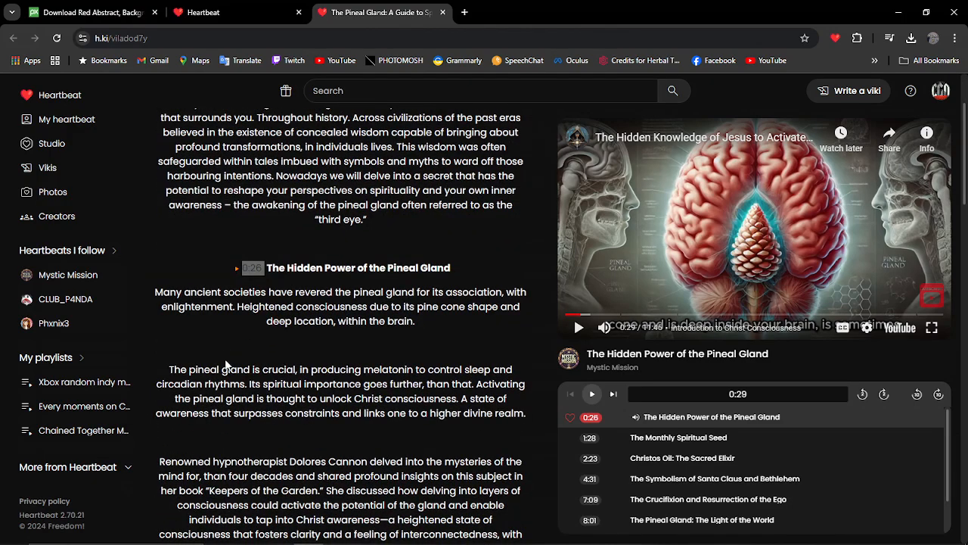
{"action": "mouse_move", "coordinate": [280, 257]}
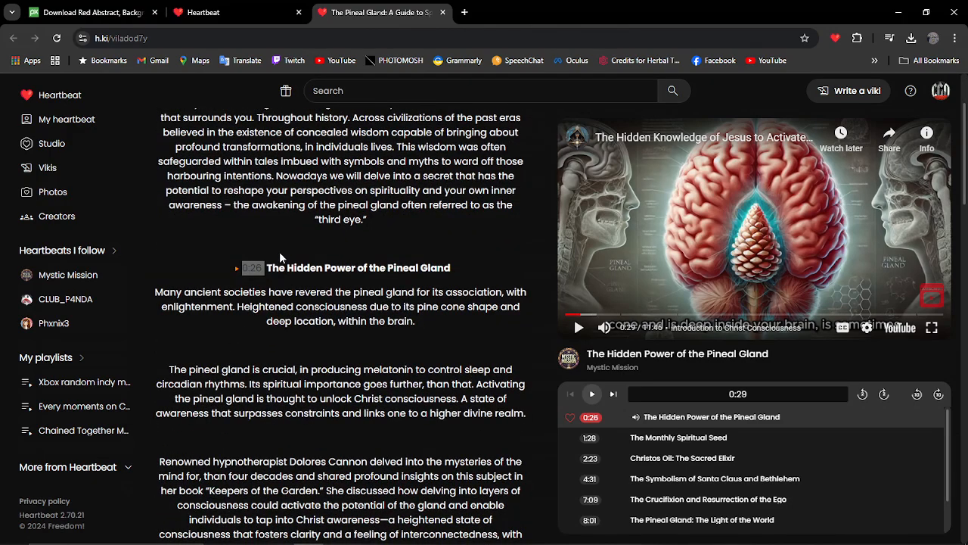
{"action": "scroll", "scroll_direction": "down", "scroll_amount": 3}
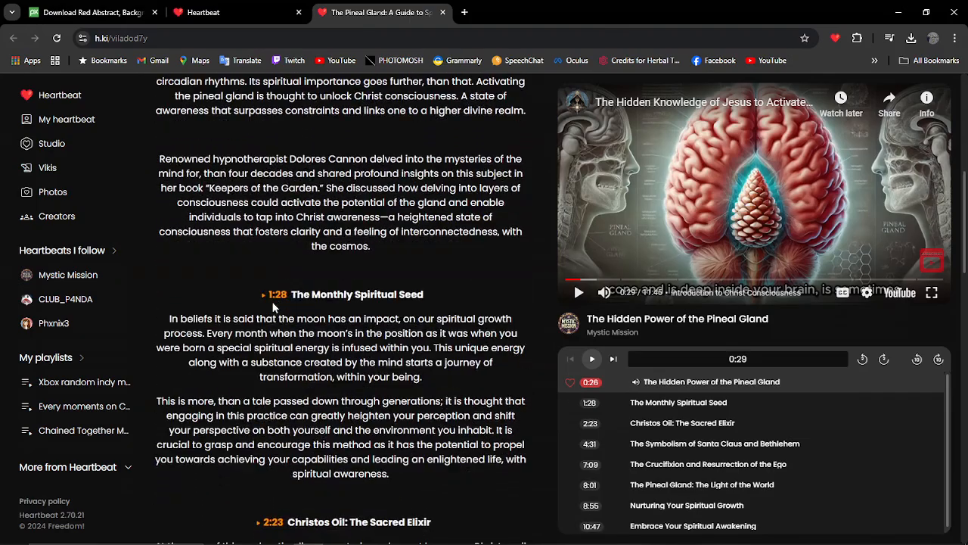
{"action": "scroll", "scroll_direction": "down", "scroll_amount": 3}
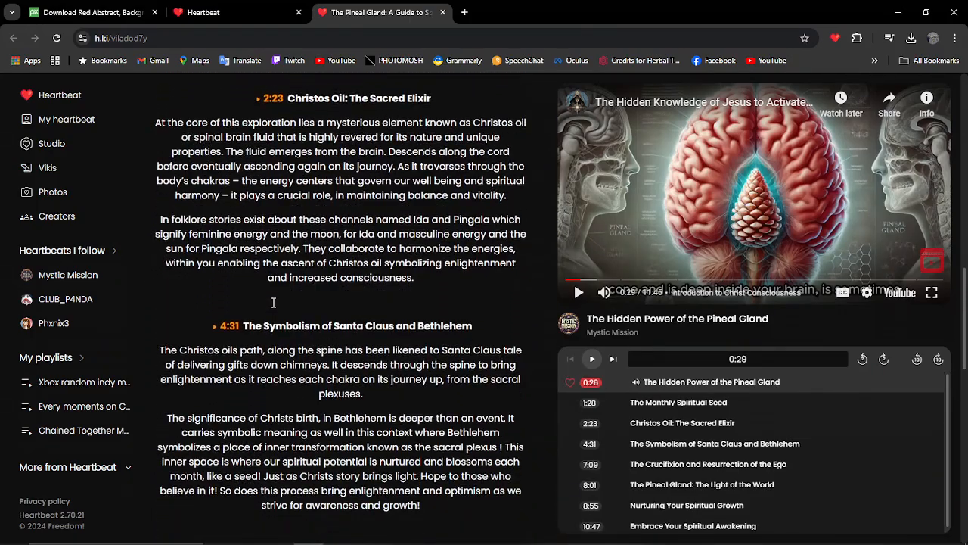
{"action": "scroll", "scroll_direction": "down", "scroll_amount": 3}
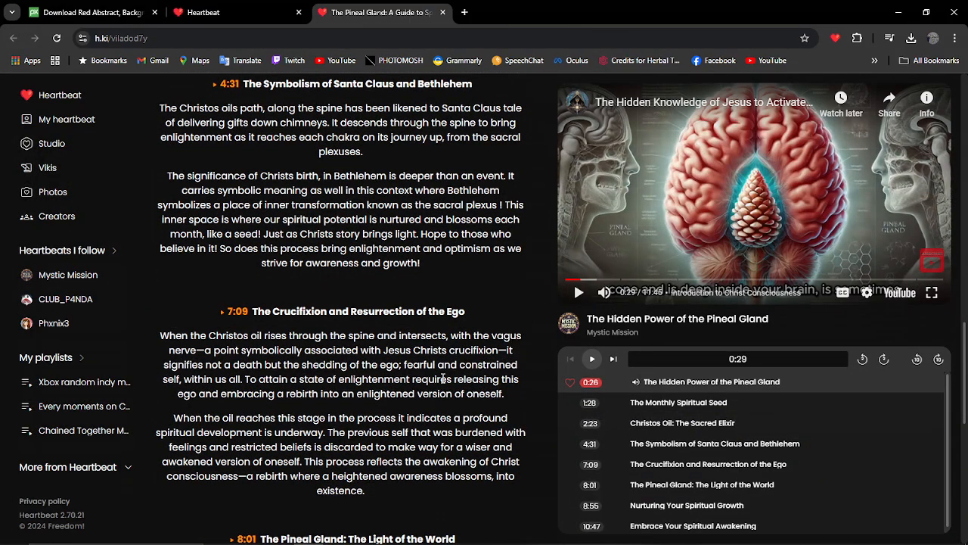
{"action": "scroll", "scroll_direction": "down", "scroll_amount": 3}
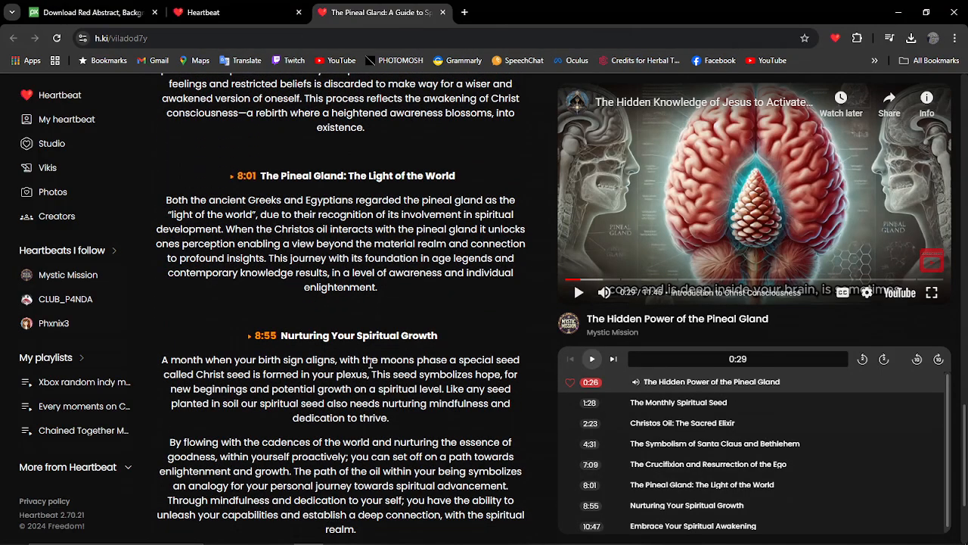
{"action": "left_click", "coordinate": [265, 335]}
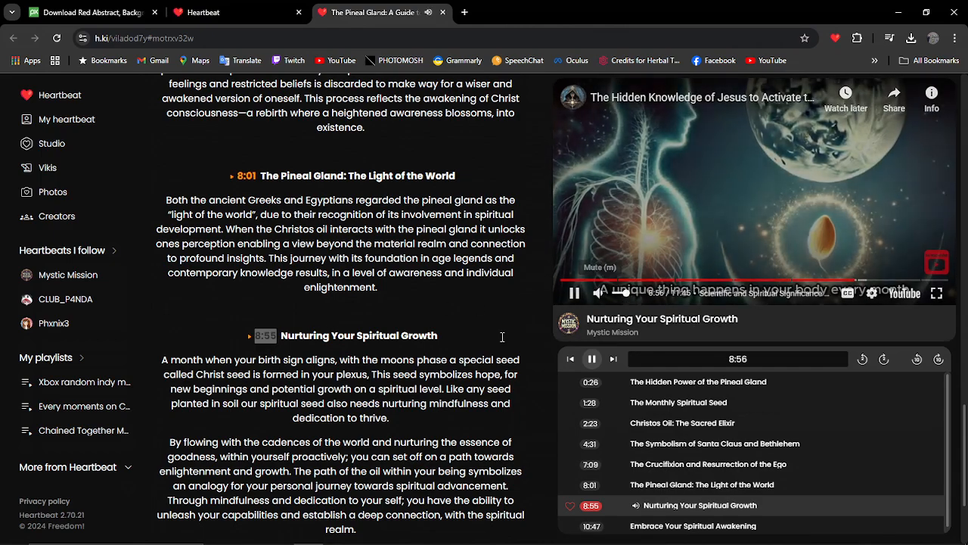
{"action": "scroll", "scroll_direction": "down", "scroll_amount": 3}
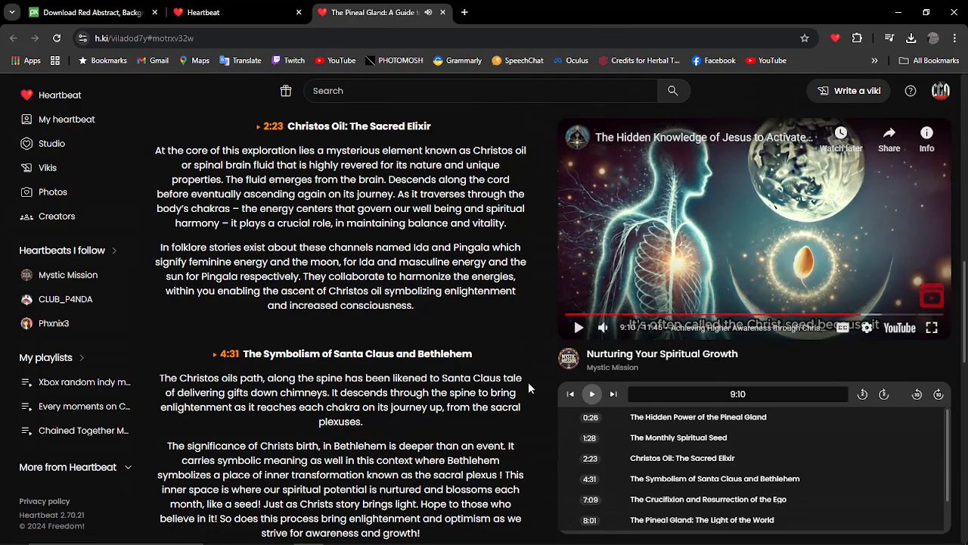
Open the Racing Cars viki from the vikis list and pause its Cars trailer
{"action": "left_click", "coordinate": [47, 168]}
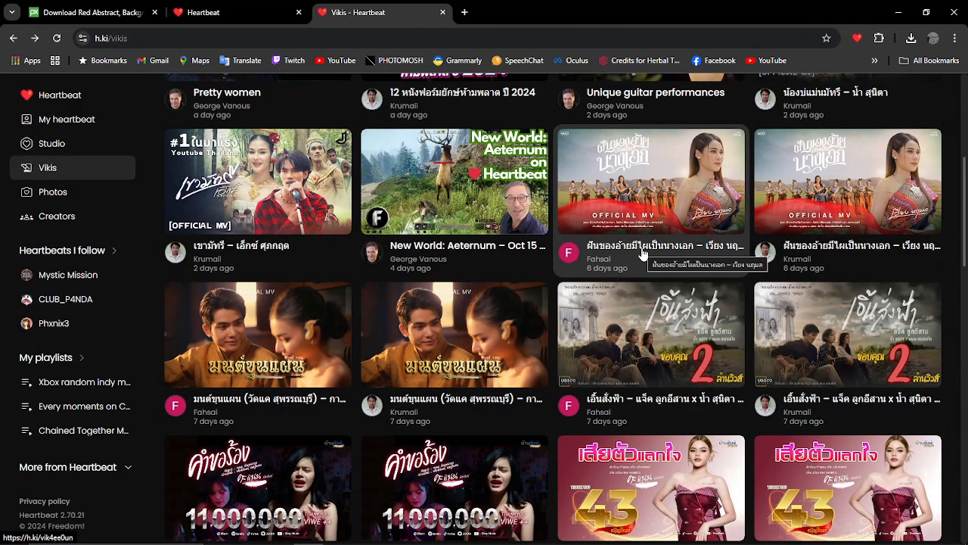
{"action": "left_click", "coordinate": [650, 182]}
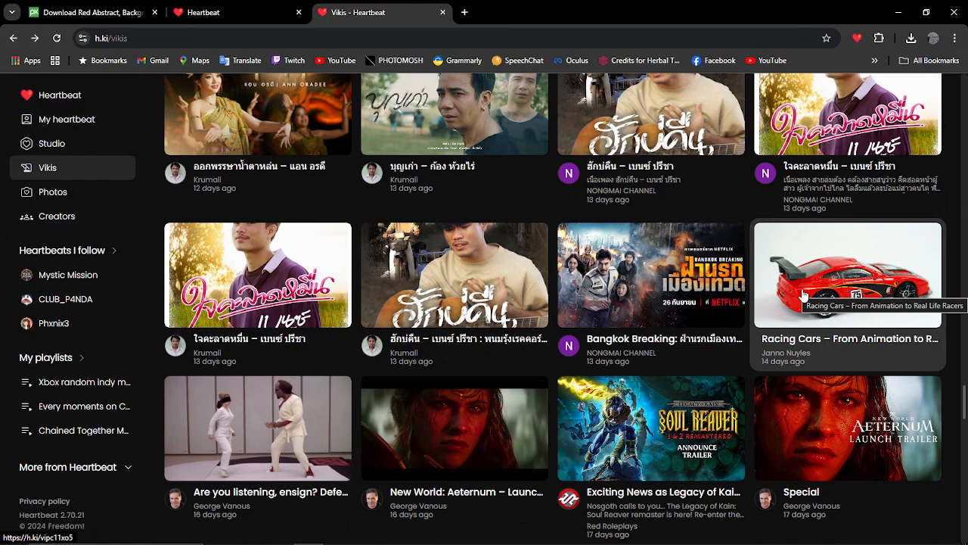
{"action": "left_click", "coordinate": [847, 274]}
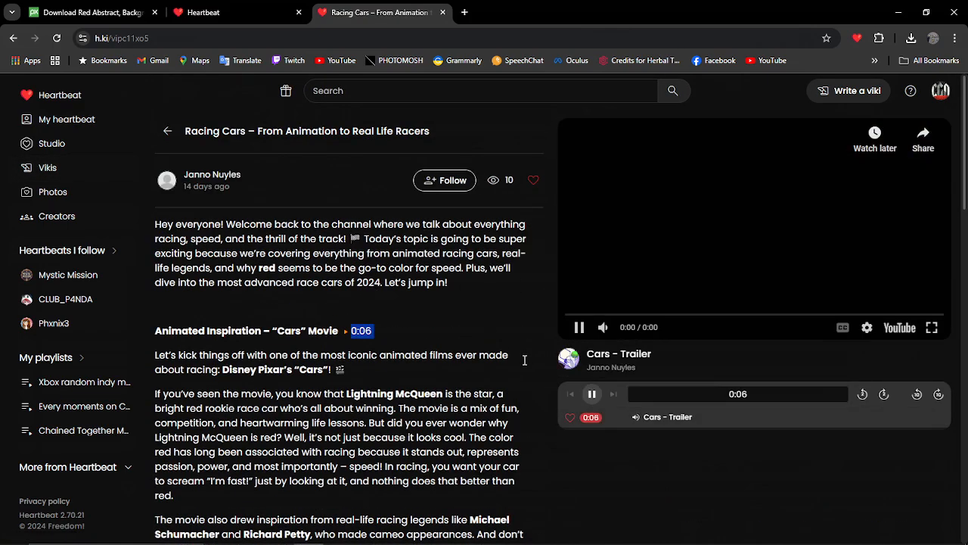
{"action": "left_click", "coordinate": [579, 327]}
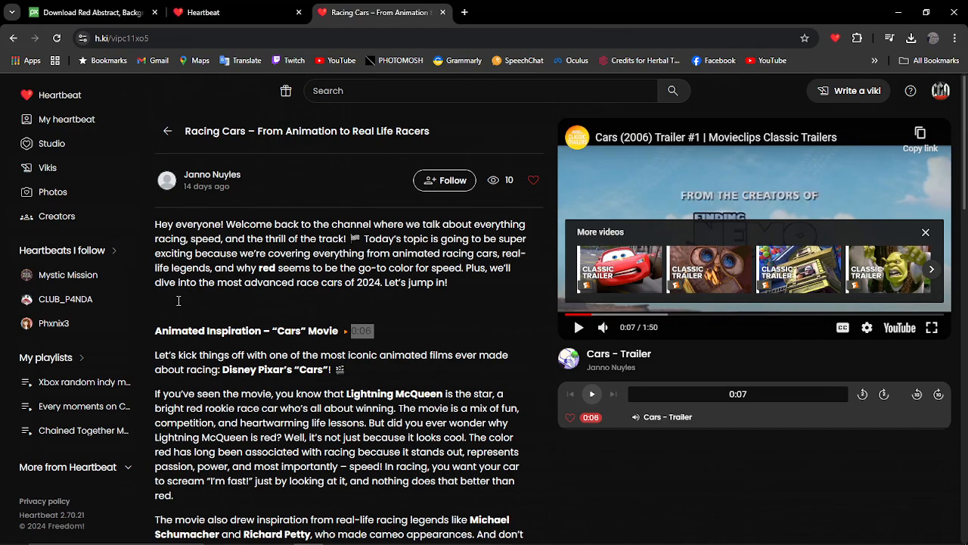
{"action": "mouse_move", "coordinate": [238, 299]}
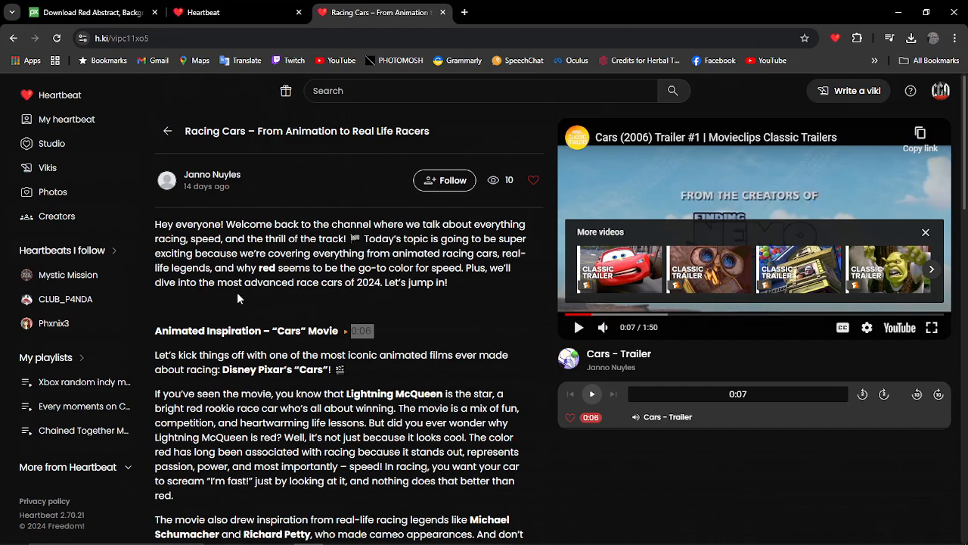
{"action": "mouse_move", "coordinate": [280, 301]}
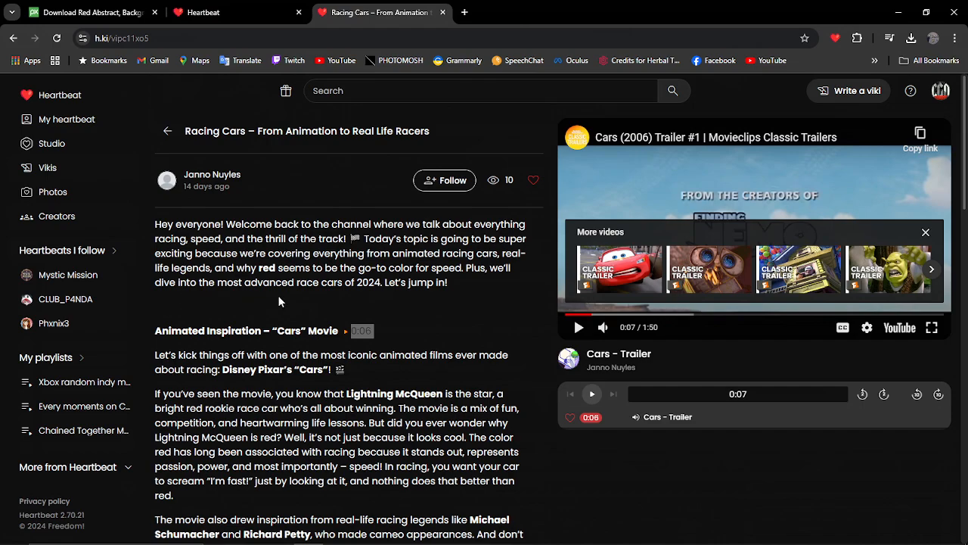
Scroll through the Racing Cars article past the Animated Inspiration section
{"action": "scroll", "scroll_direction": "down", "scroll_amount": 3}
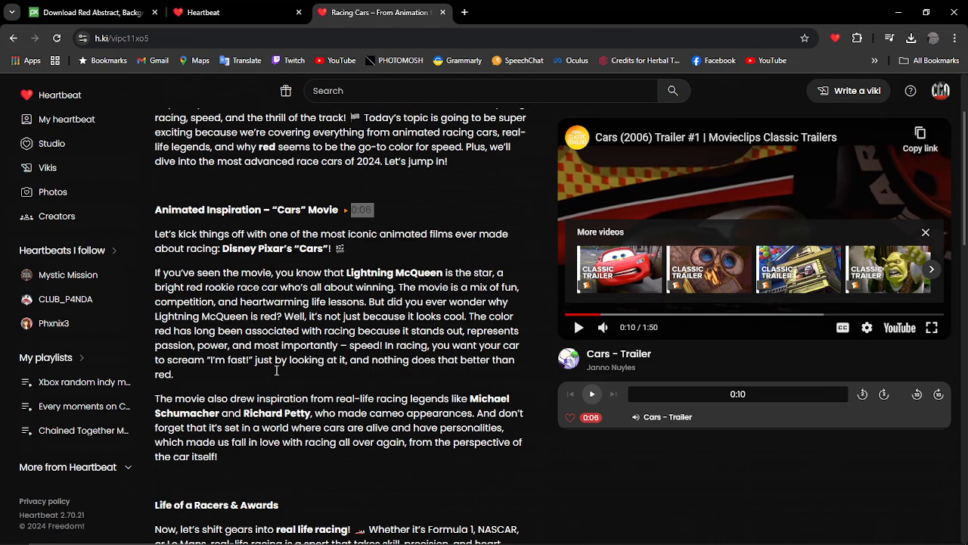
{"action": "scroll", "scroll_direction": "down", "scroll_amount": 3}
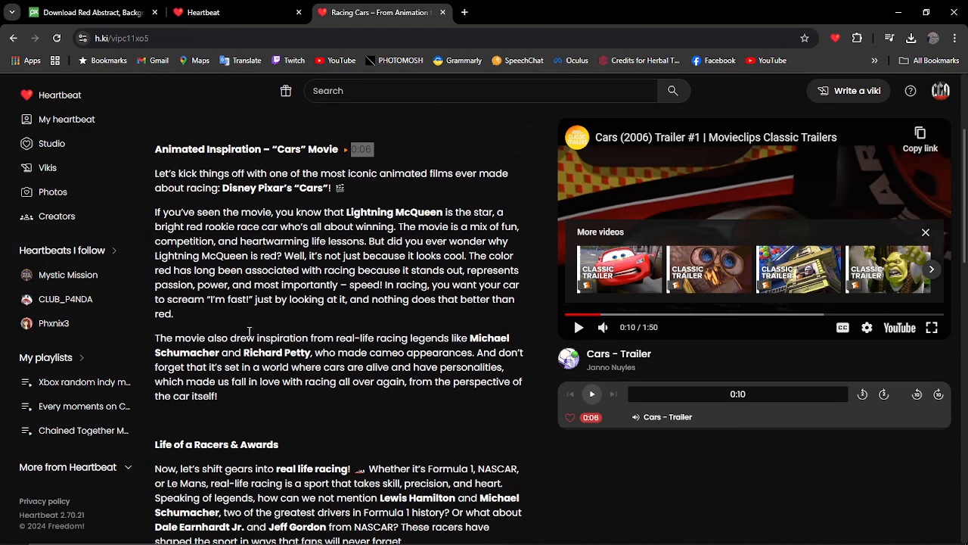
{"action": "mouse_move", "coordinate": [401, 343]}
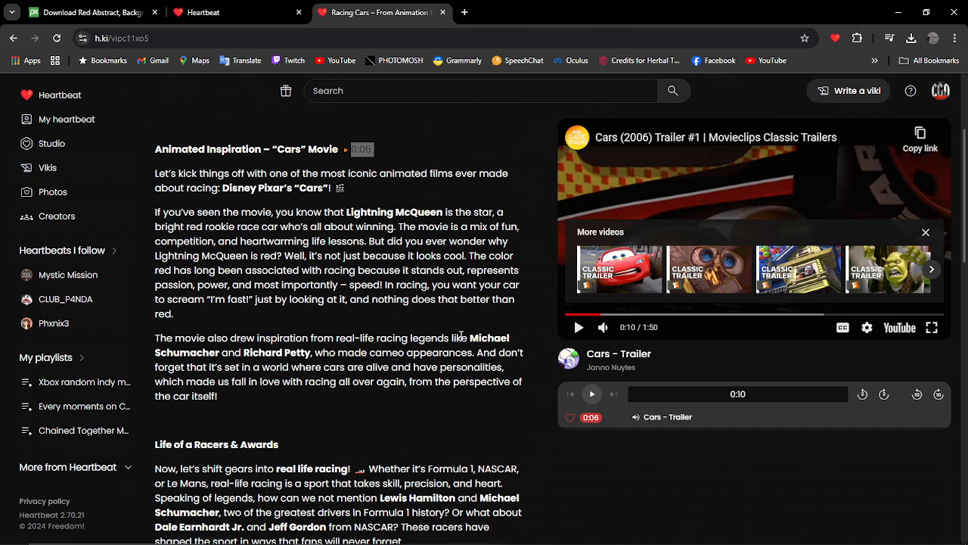
{"action": "mouse_move", "coordinate": [310, 357]}
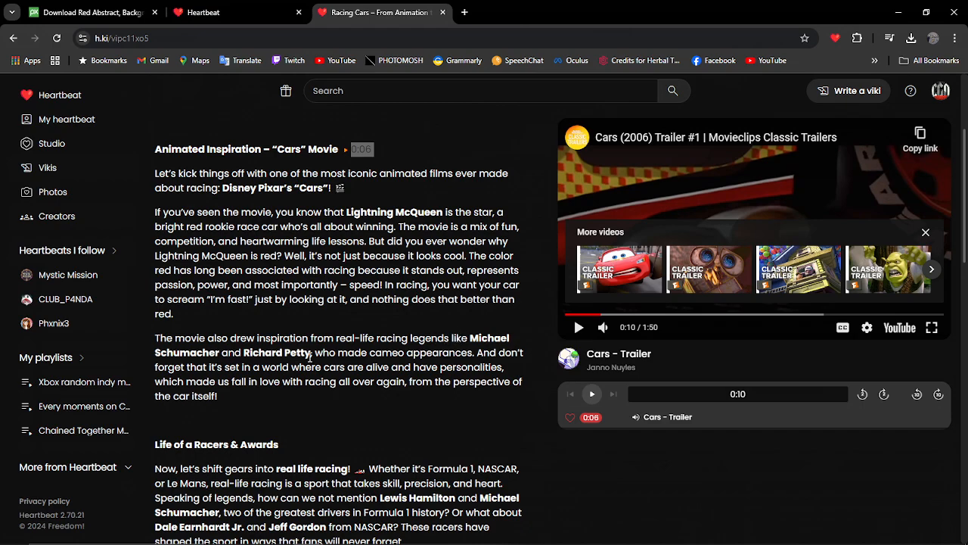
{"action": "scroll", "scroll_direction": "down", "scroll_amount": 3}
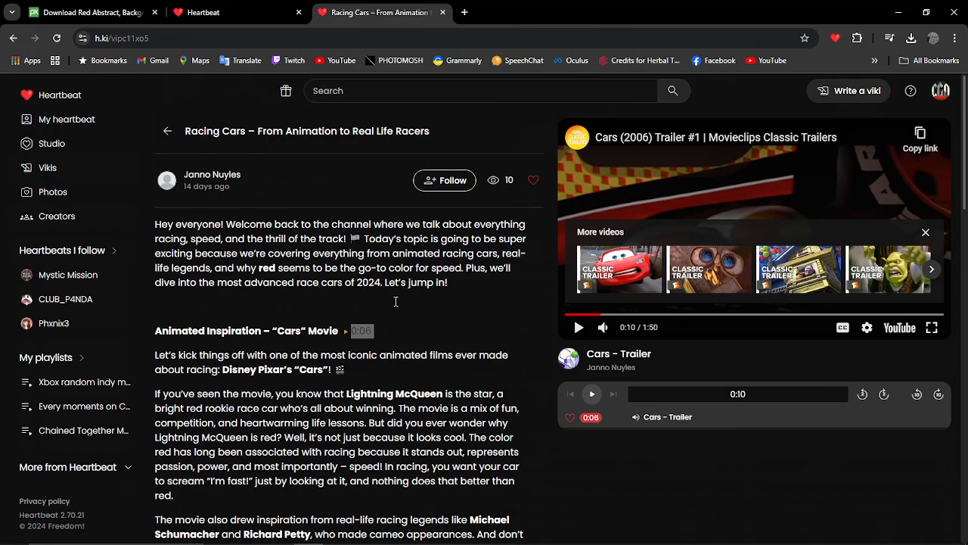
{"action": "scroll", "scroll_direction": "down", "scroll_amount": 3}
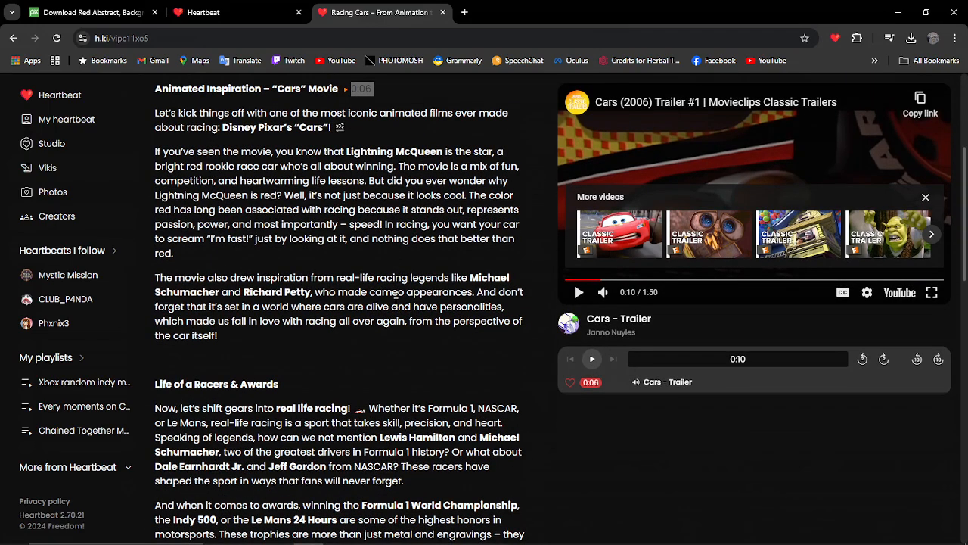
{"action": "scroll", "scroll_direction": "down", "scroll_amount": 3}
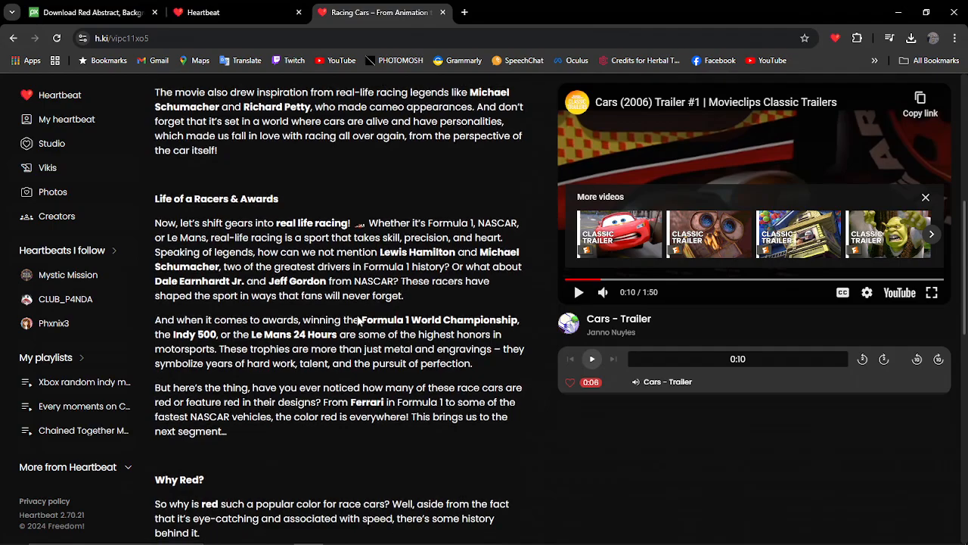
{"action": "scroll", "scroll_direction": "down", "scroll_amount": 3}
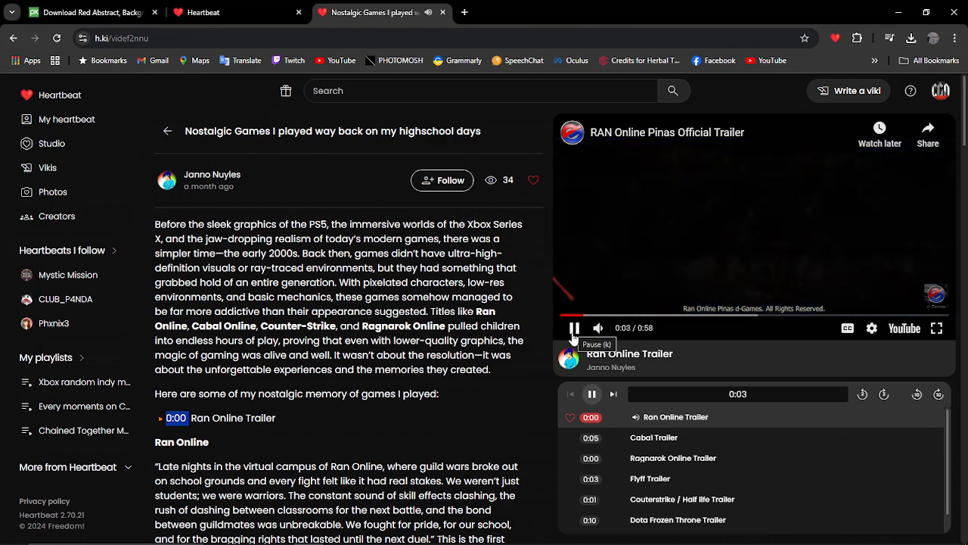
Jump to the Cabal and Ragnarok Online Trailer moments, skim the article, and return to Vikis
{"action": "left_click", "coordinate": [654, 437]}
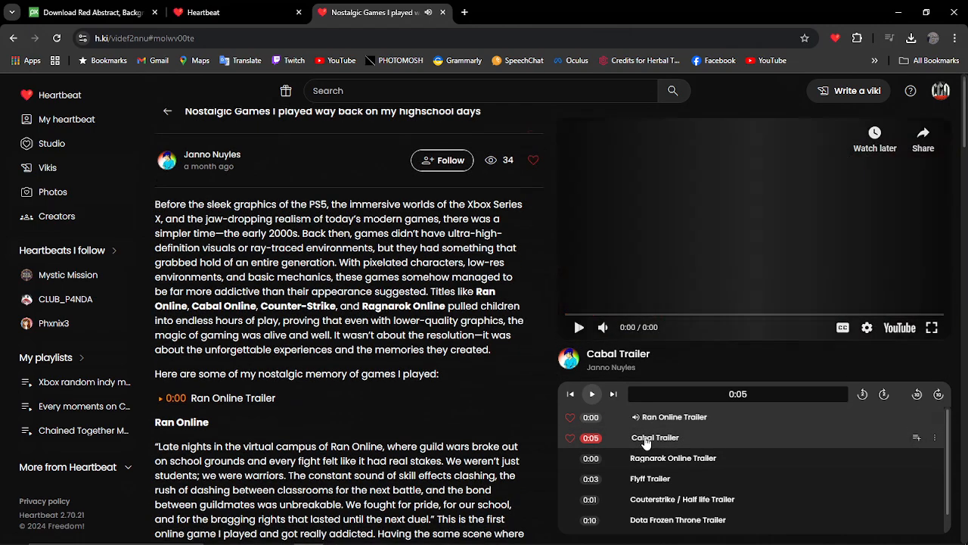
{"action": "left_click", "coordinate": [579, 327]}
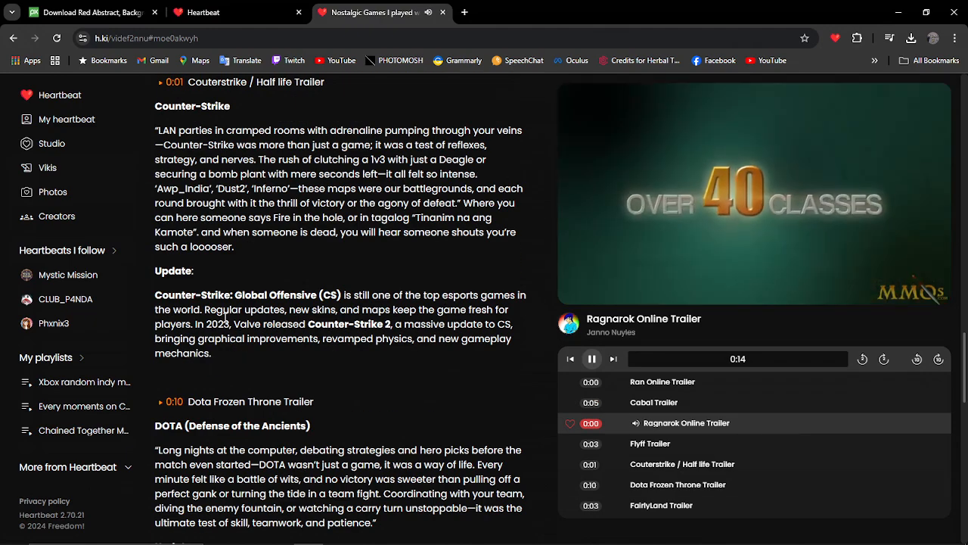
{"action": "scroll", "scroll_direction": "down", "scroll_amount": 3}
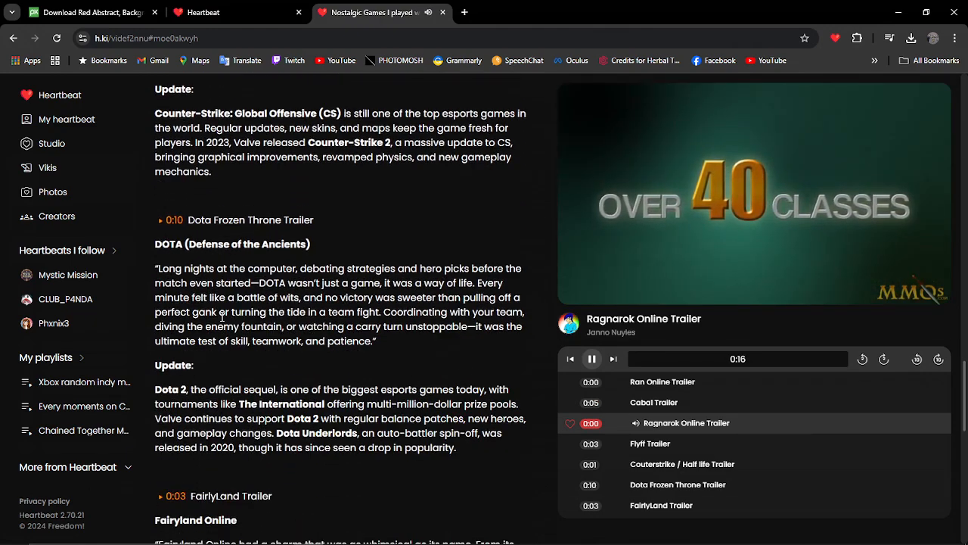
{"action": "scroll", "scroll_direction": "down", "scroll_amount": 3}
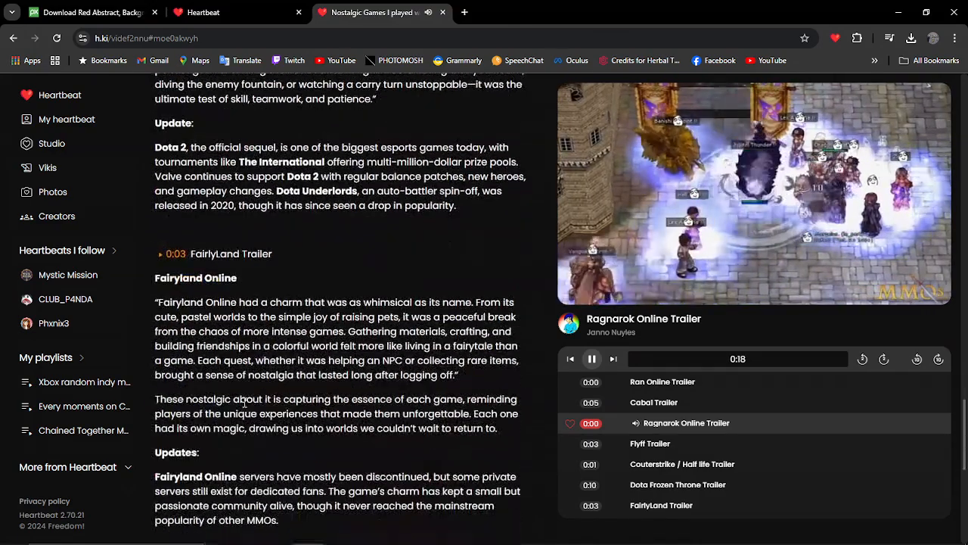
{"action": "scroll", "scroll_direction": "down", "scroll_amount": 3}
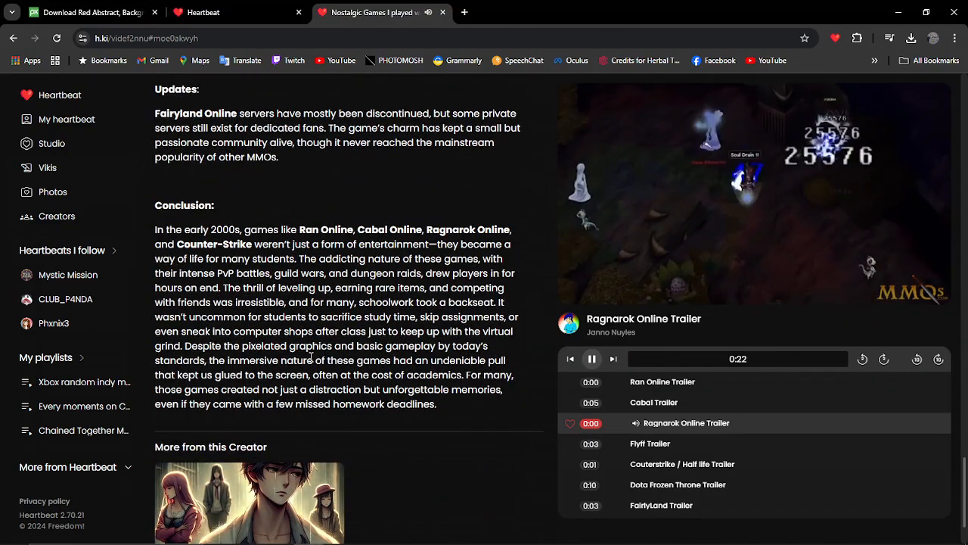
{"action": "left_click", "coordinate": [48, 168]}
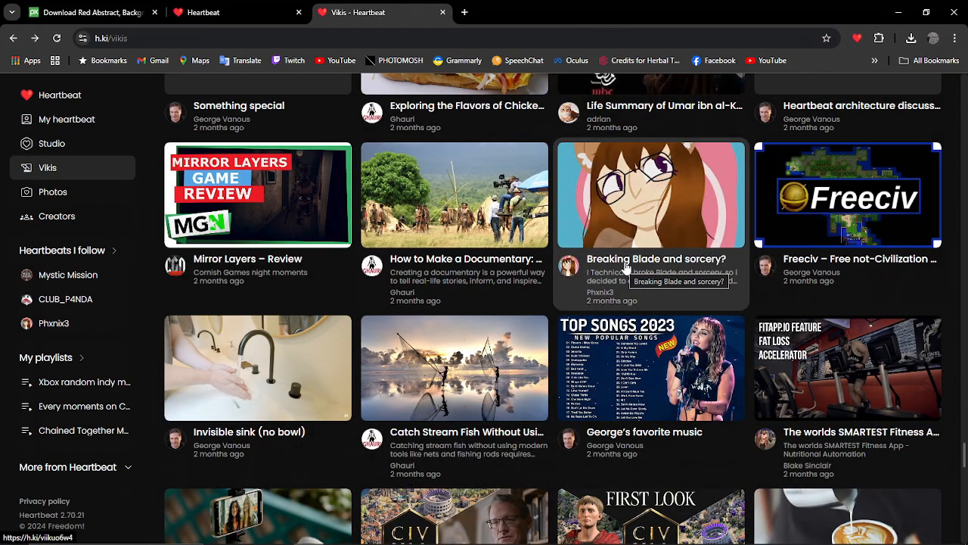
Open the Breaking Blade and sorcery? viki and jump its video to 25:08
{"action": "left_click", "coordinate": [651, 195]}
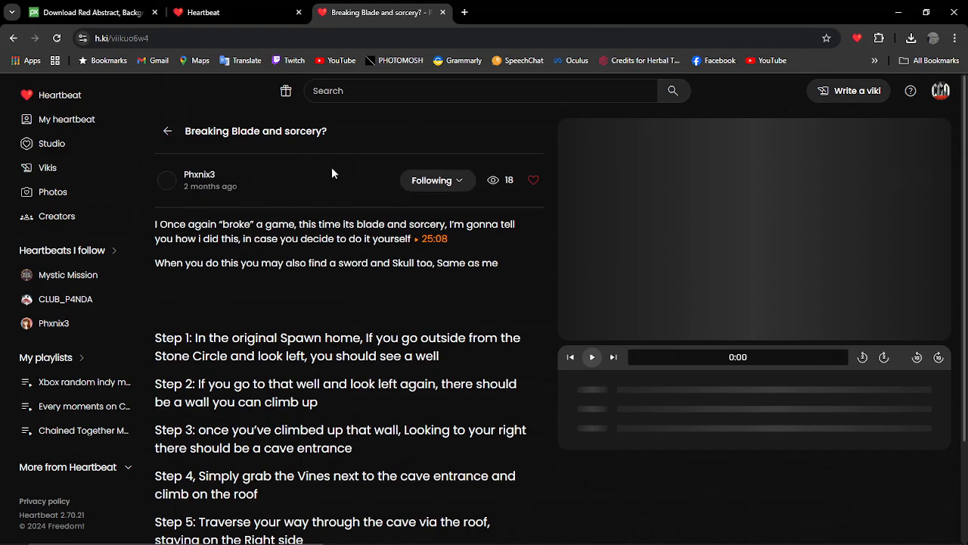
{"action": "left_click", "coordinate": [434, 238]}
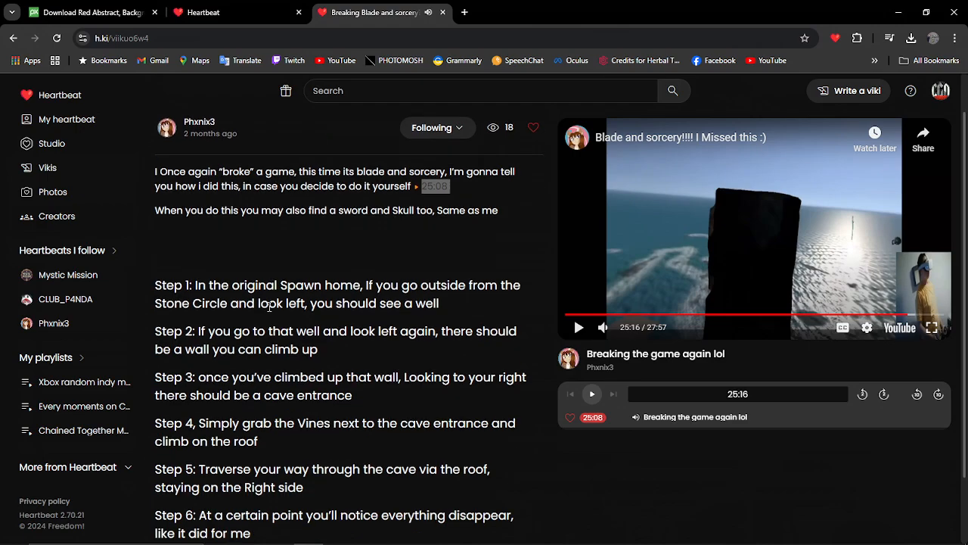
{"action": "scroll", "scroll_direction": "down", "scroll_amount": 3}
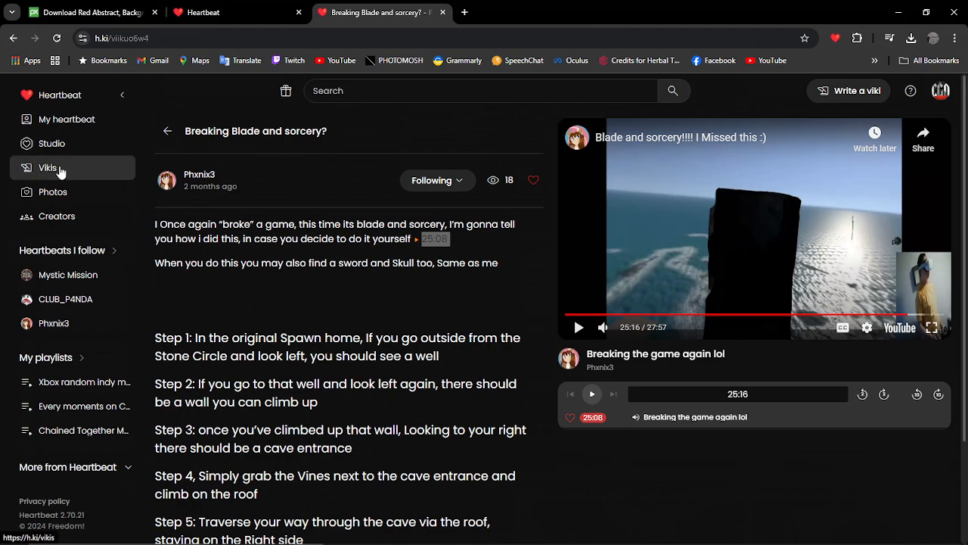
Open the What it is like on the CGN streams card from the channel's Vikis tab
{"action": "left_click", "coordinate": [47, 168]}
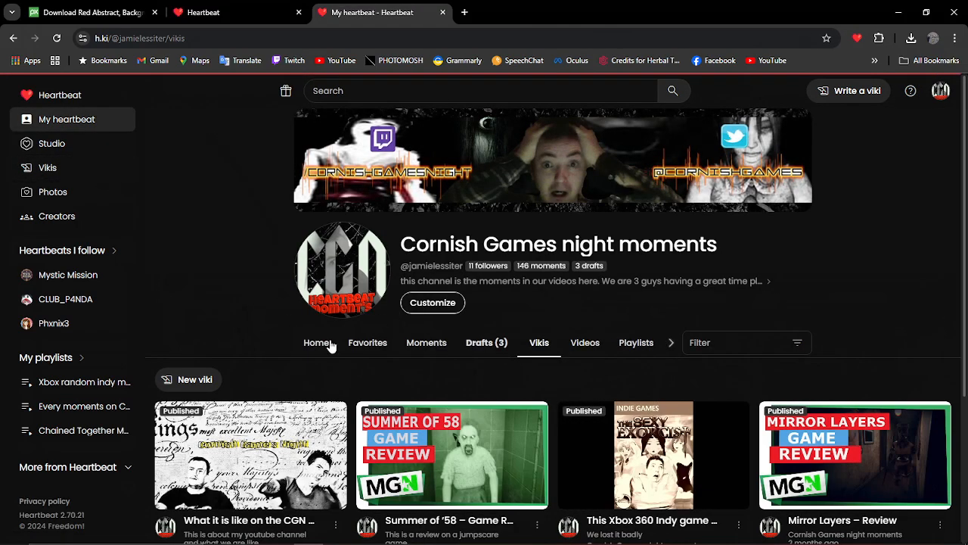
{"action": "scroll", "scroll_direction": "down", "scroll_amount": 3}
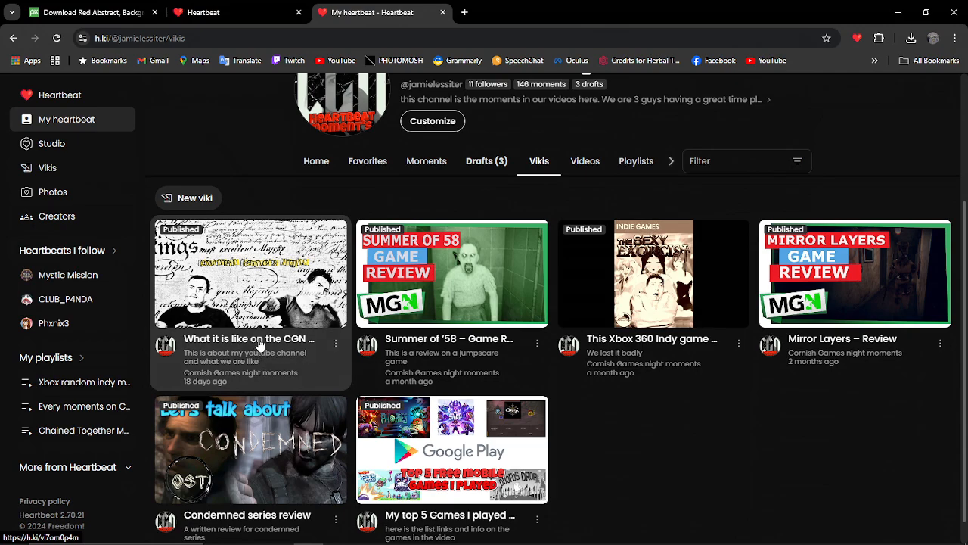
{"action": "left_click", "coordinate": [250, 273]}
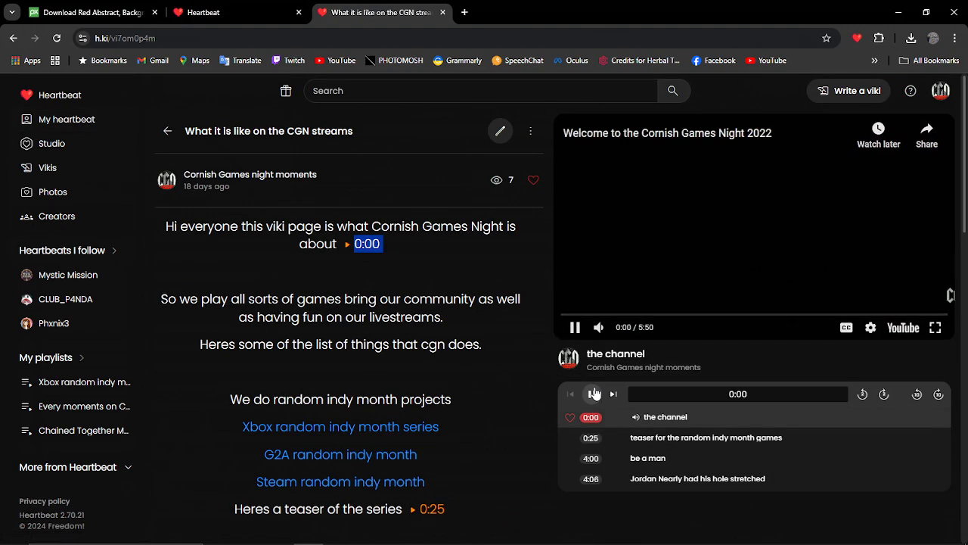
{"action": "left_click", "coordinate": [574, 327]}
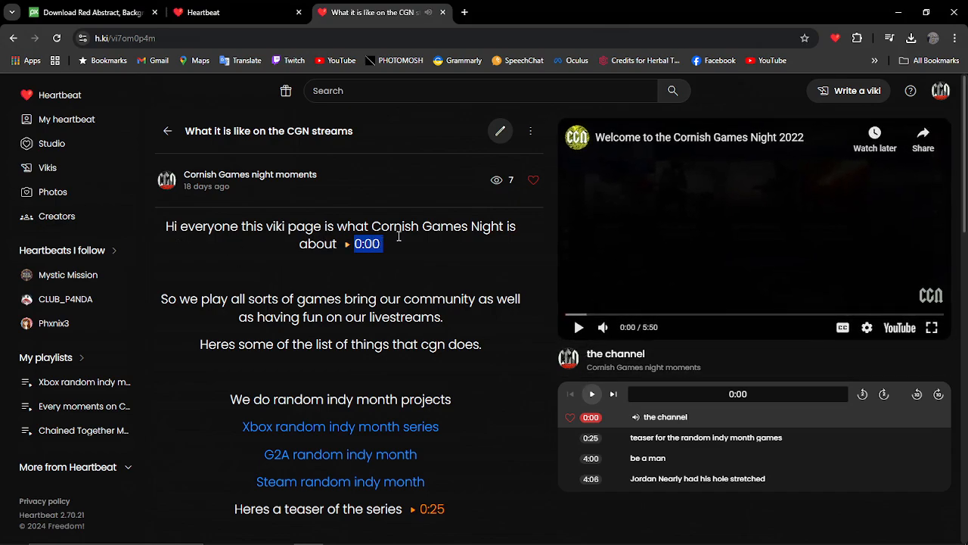
{"action": "scroll", "scroll_direction": "down", "scroll_amount": 3}
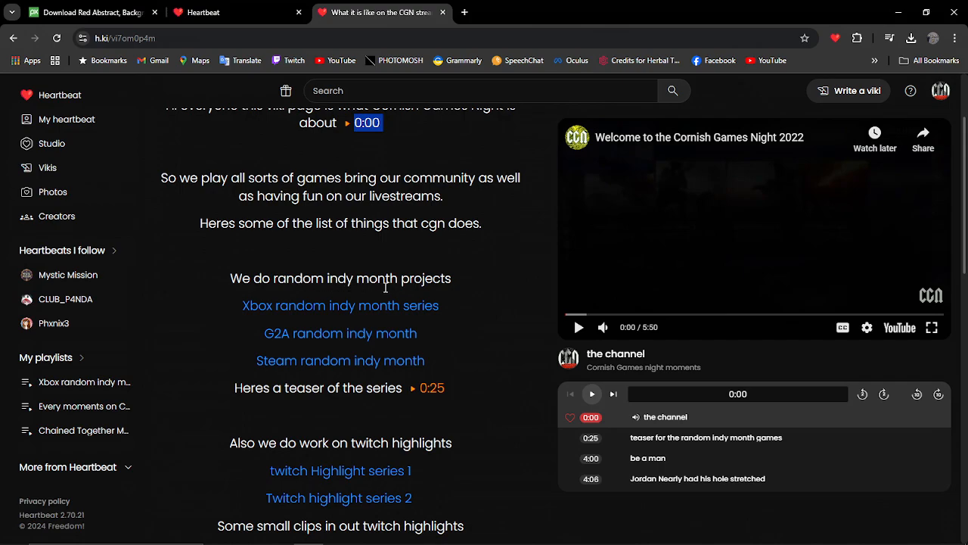
{"action": "mouse_move", "coordinate": [454, 390]}
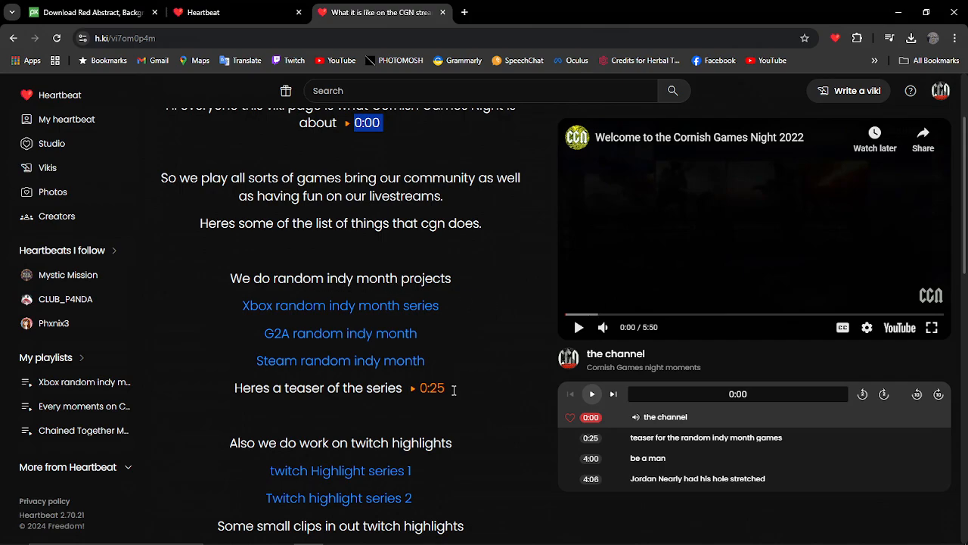
{"action": "mouse_move", "coordinate": [347, 333]}
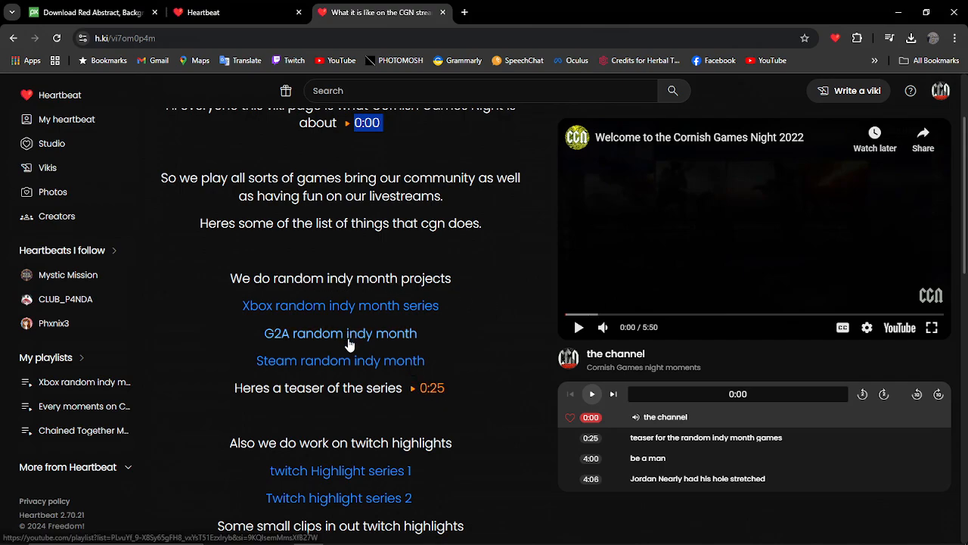
{"action": "left_click", "coordinate": [432, 387]}
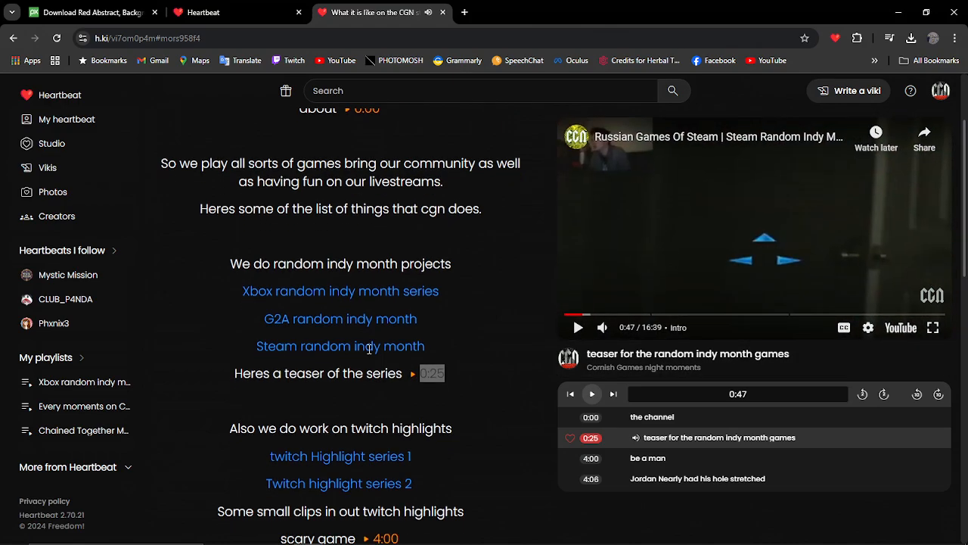
{"action": "scroll", "scroll_direction": "down", "scroll_amount": 3}
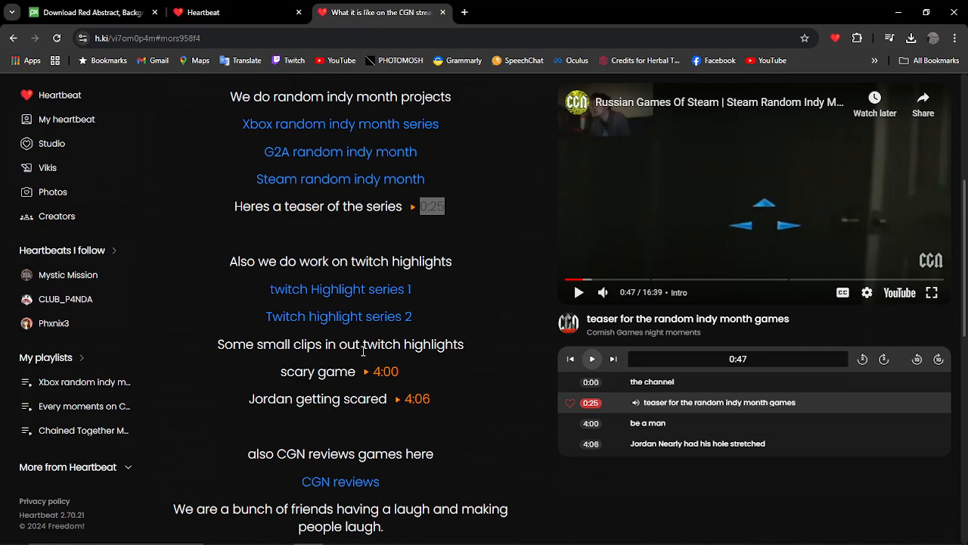
{"action": "mouse_move", "coordinate": [442, 366]}
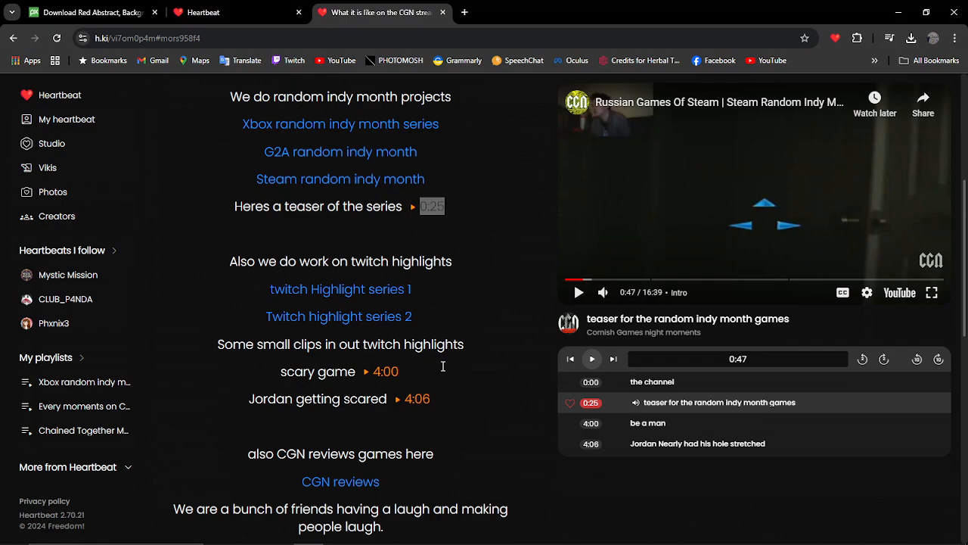
{"action": "scroll", "scroll_direction": "down", "scroll_amount": 3}
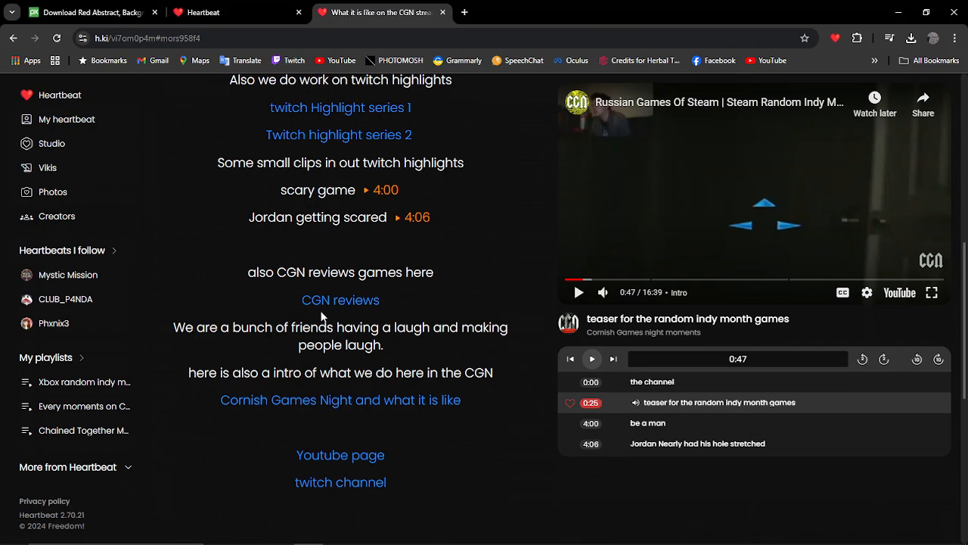
{"action": "mouse_move", "coordinate": [340, 306]}
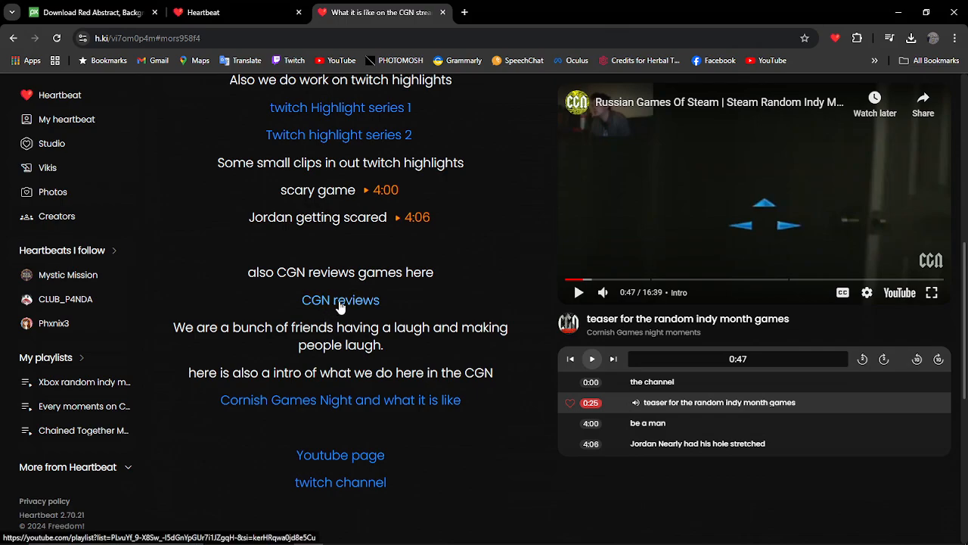
{"action": "left_click", "coordinate": [340, 299]}
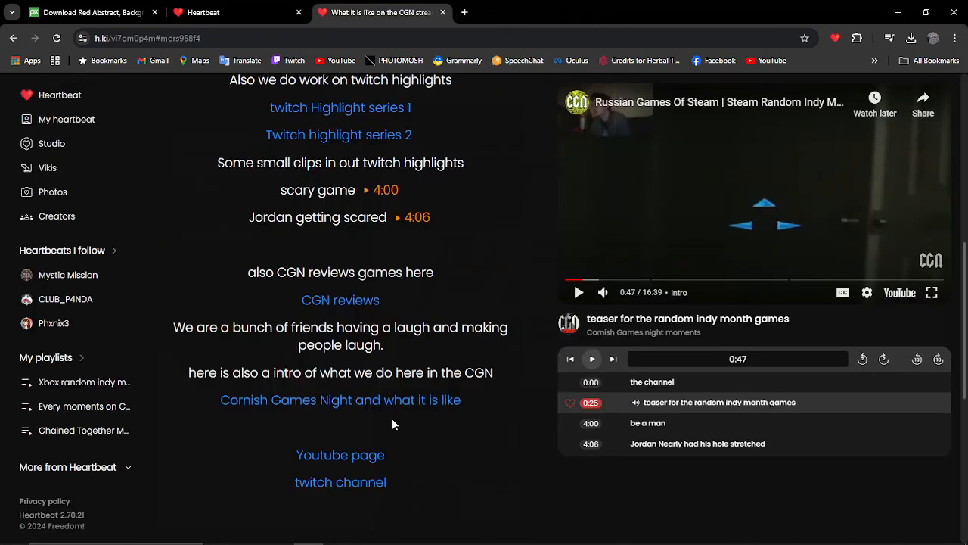
{"action": "mouse_move", "coordinate": [340, 455]}
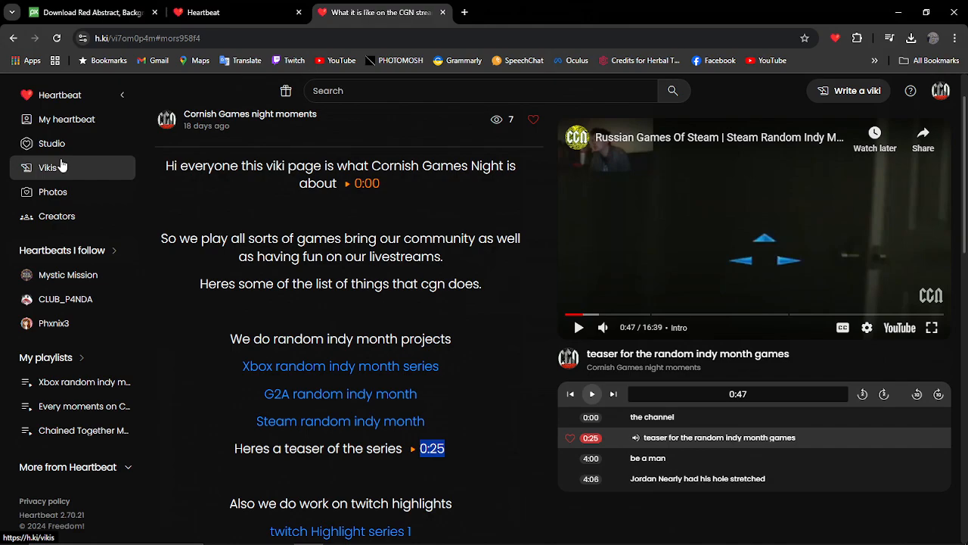
Search for 'gaming' and open the Dark Deity (PC) PART 1 result
{"action": "type", "text": "gaming"}
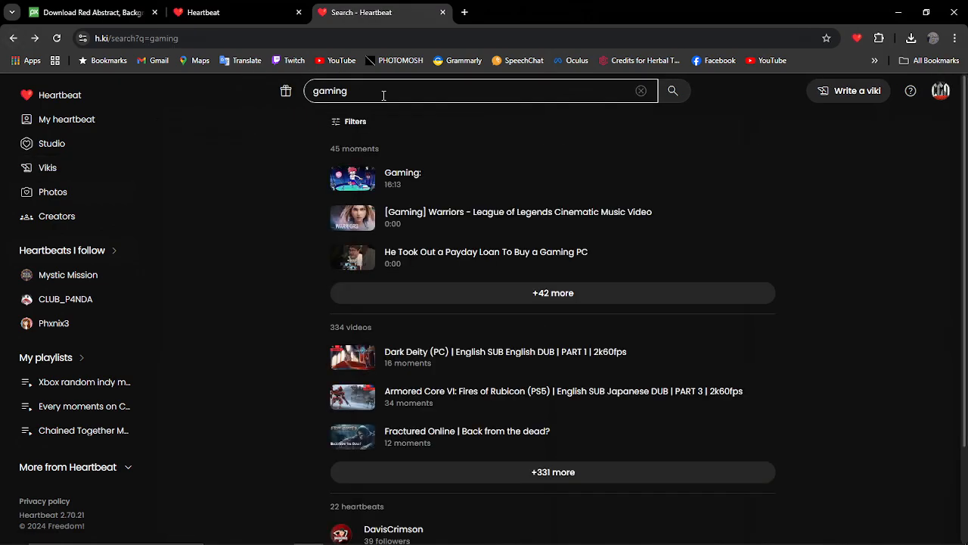
{"action": "mouse_move", "coordinate": [442, 375]}
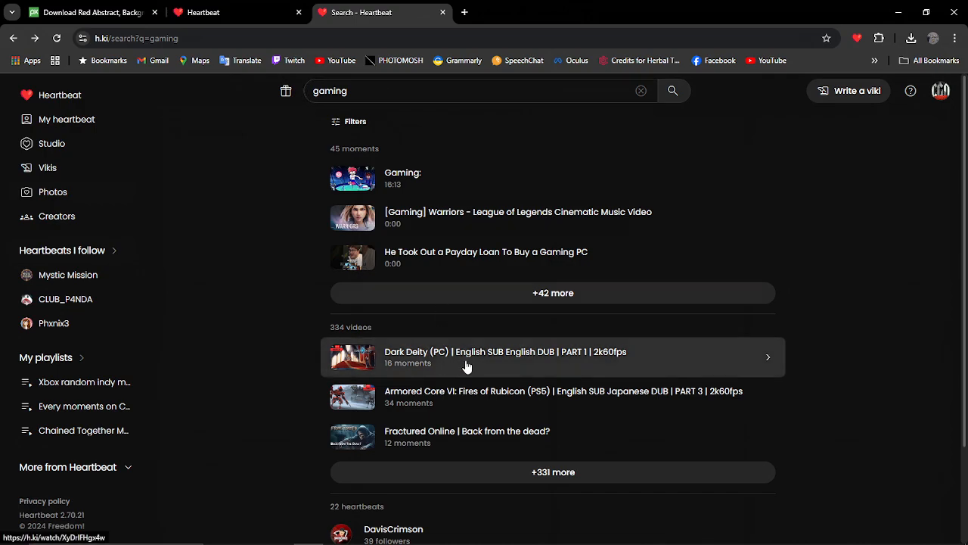
{"action": "left_click", "coordinate": [467, 357]}
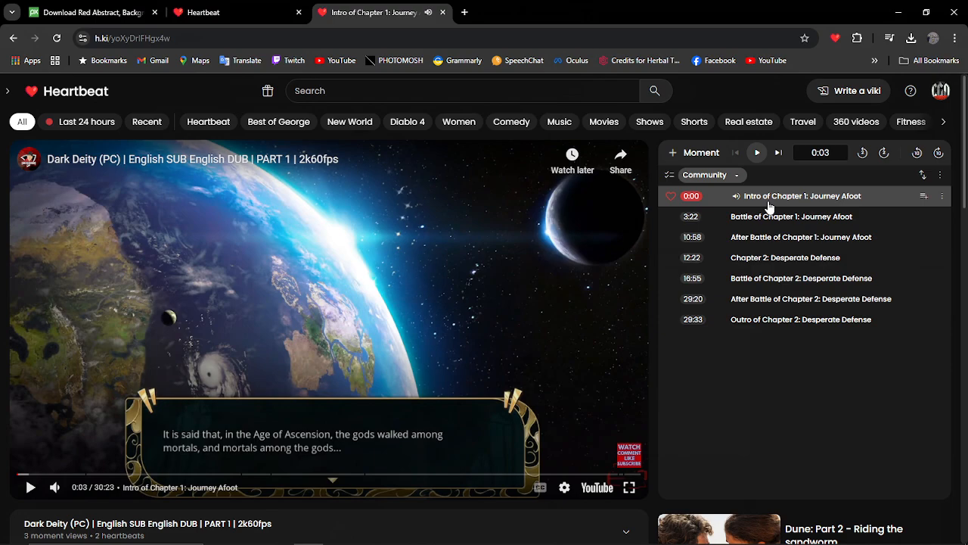
Play the Battle of Chapter 1: Journey Afoot moment, then open Armored Core VI PART 3
{"action": "left_click", "coordinate": [791, 217]}
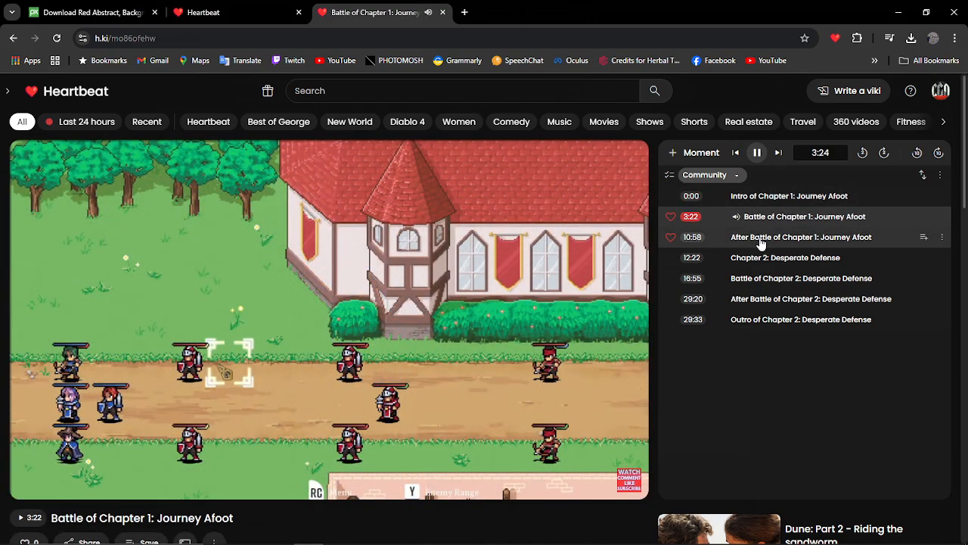
{"action": "left_click", "coordinate": [800, 237]}
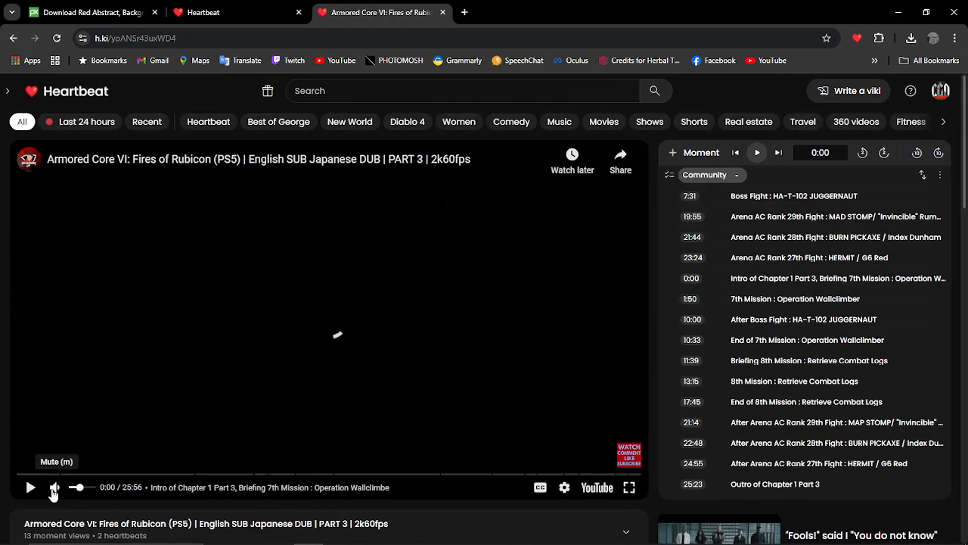
Play Armored Core, jump to Boss Fight and Arena AC Rank 29th moments, then open RajmanGaming HD
{"action": "left_click", "coordinate": [54, 487]}
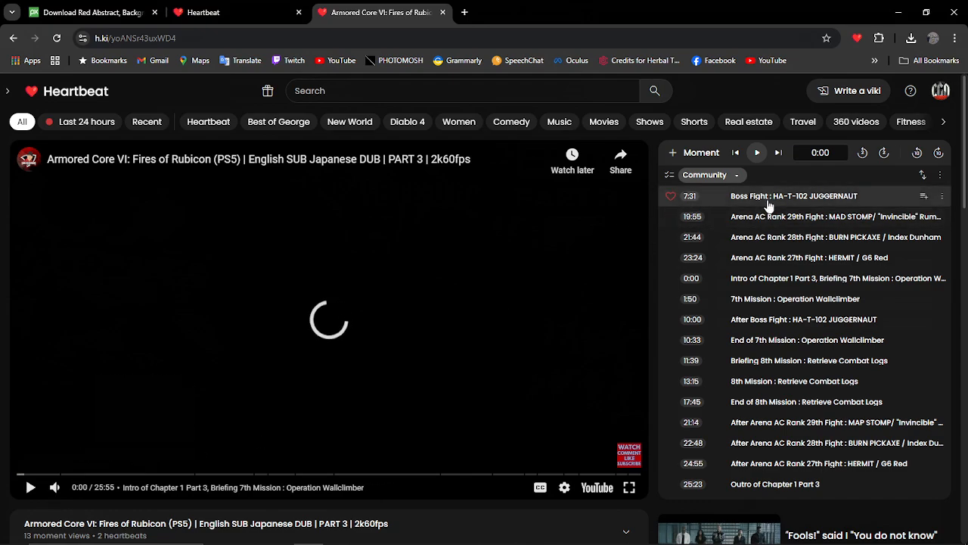
{"action": "left_click", "coordinate": [792, 196]}
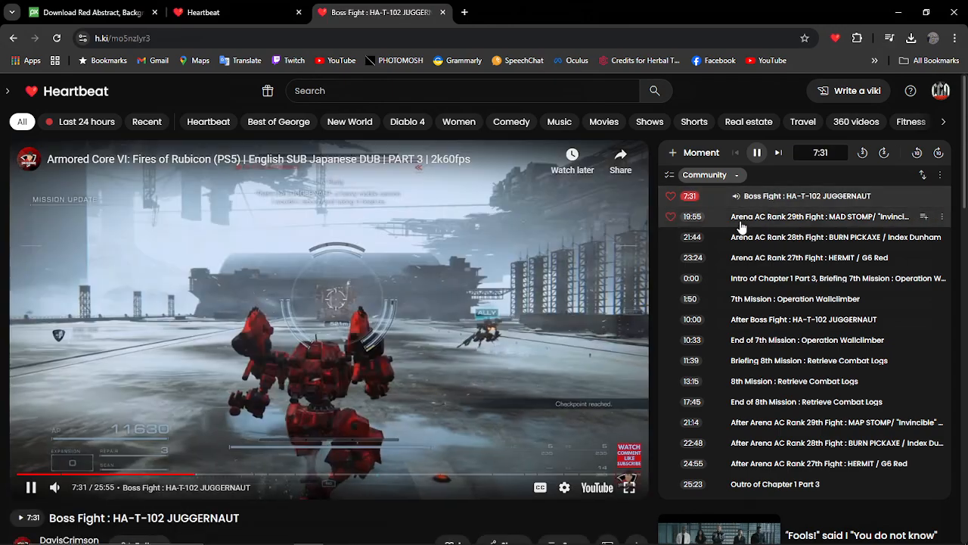
{"action": "left_click", "coordinate": [806, 216]}
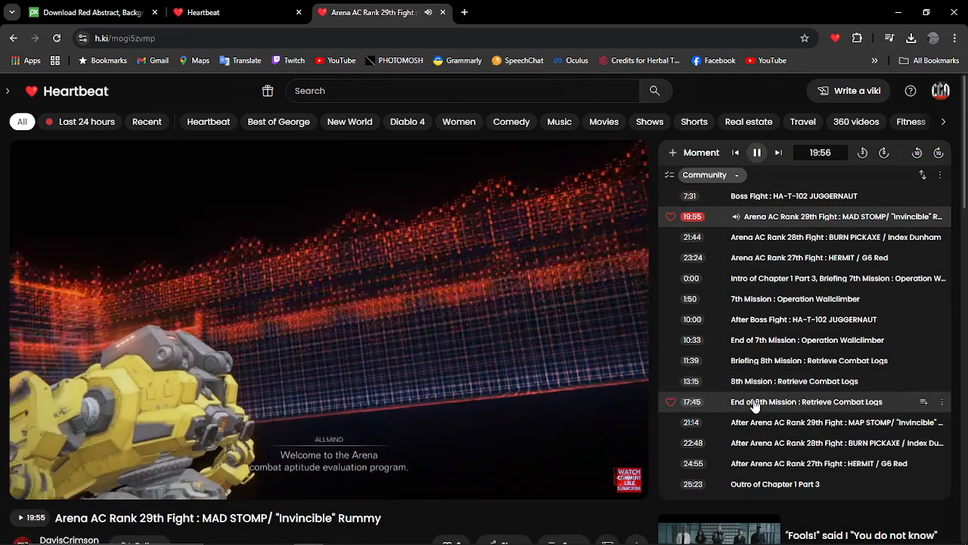
{"action": "left_click", "coordinate": [806, 401]}
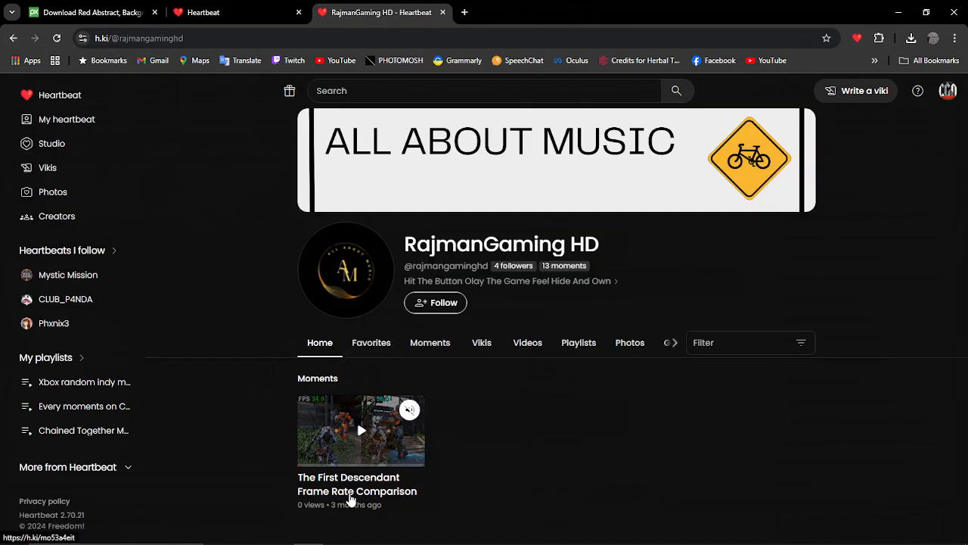
Play The First Descendant comparison from Much Slide Difference, then return to the home feed
{"action": "left_click", "coordinate": [361, 430]}
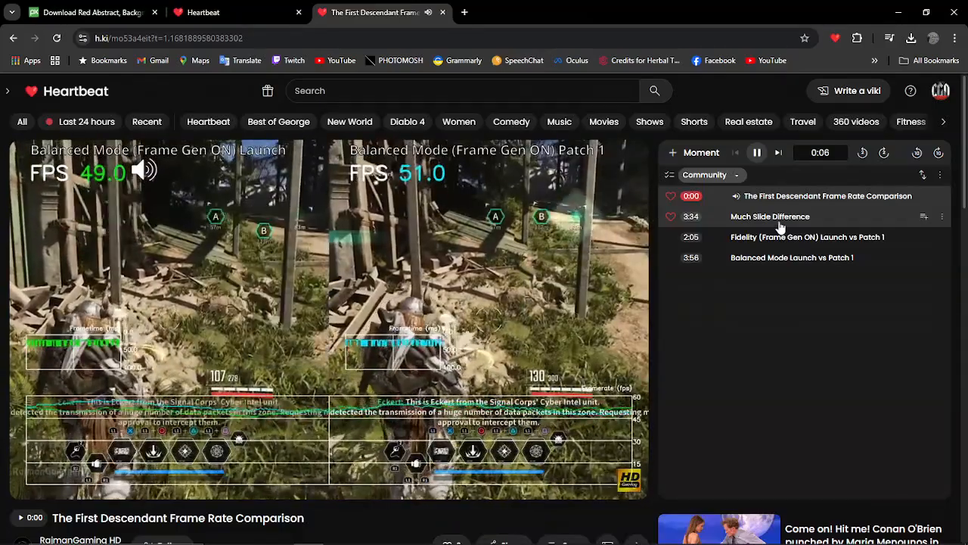
{"action": "left_click", "coordinate": [770, 217]}
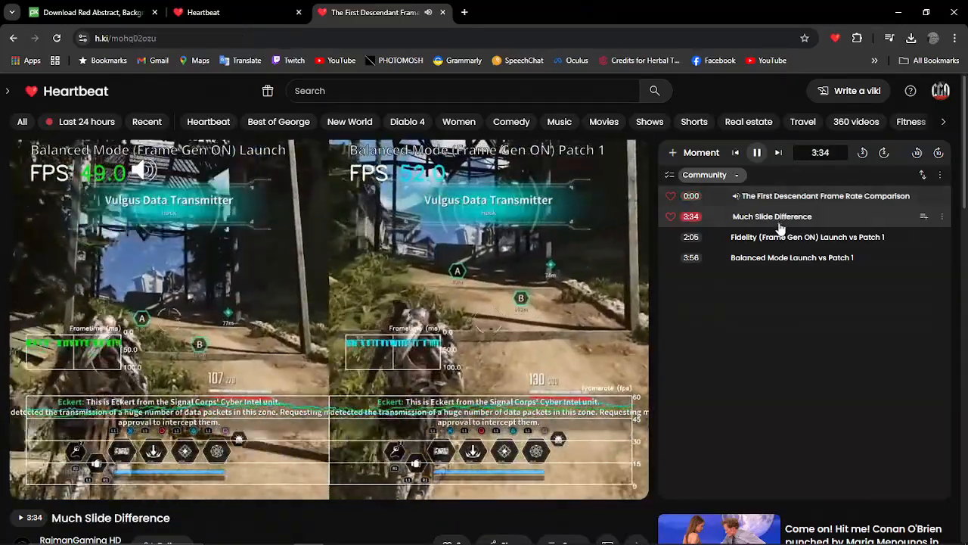
{"action": "left_click", "coordinate": [771, 217]}
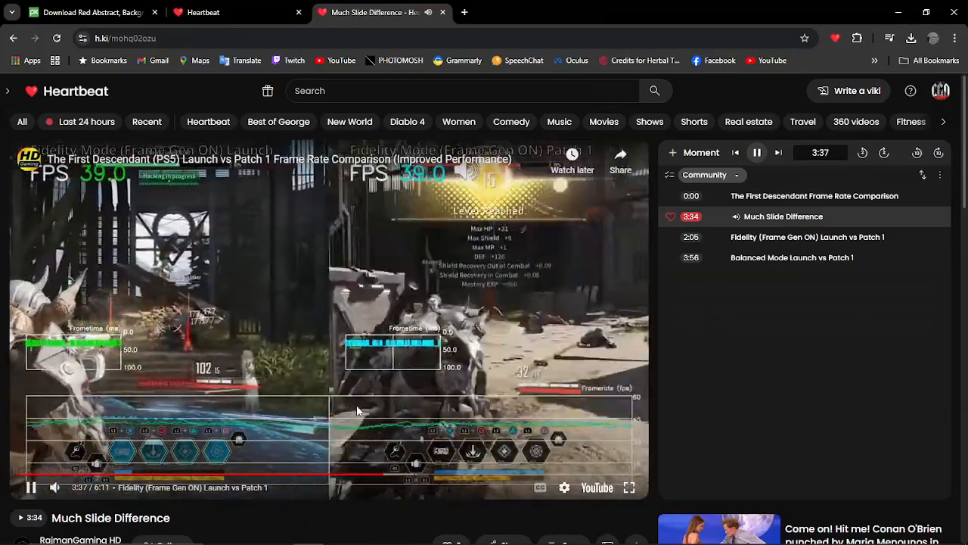
{"action": "left_click", "coordinate": [807, 237]}
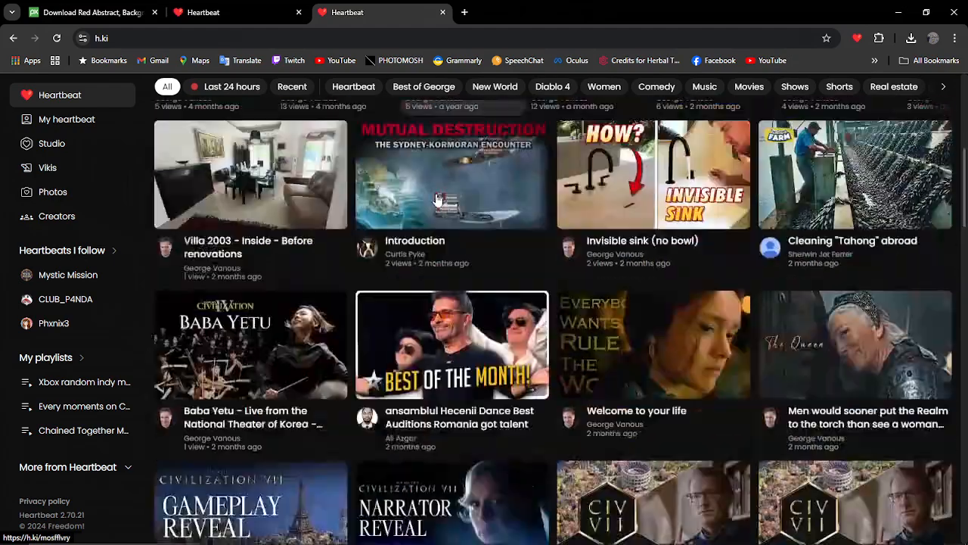
Open the Heartbeat Moments Chrome Web Store listing from the home feed's extension link
{"action": "scroll", "scroll_direction": "down", "scroll_amount": 3}
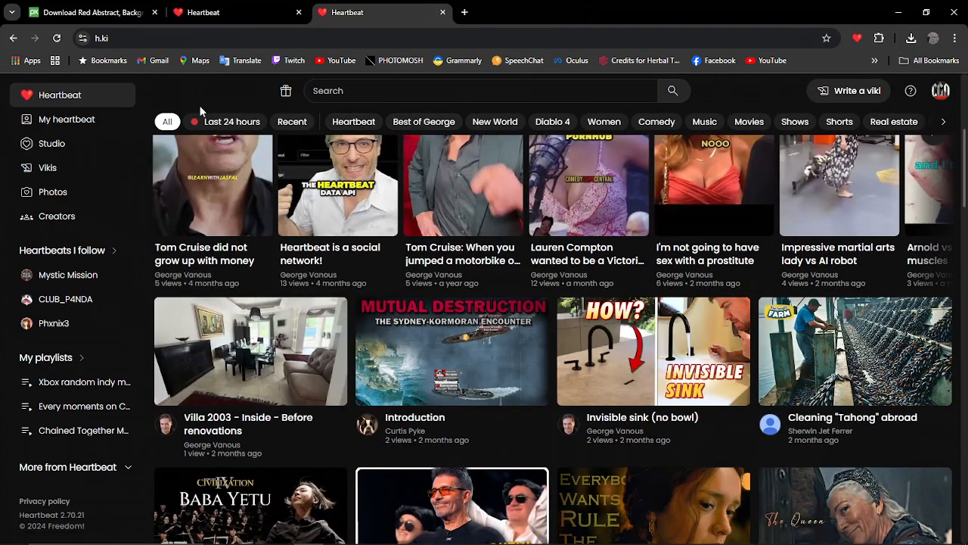
{"action": "left_click", "coordinate": [48, 167]}
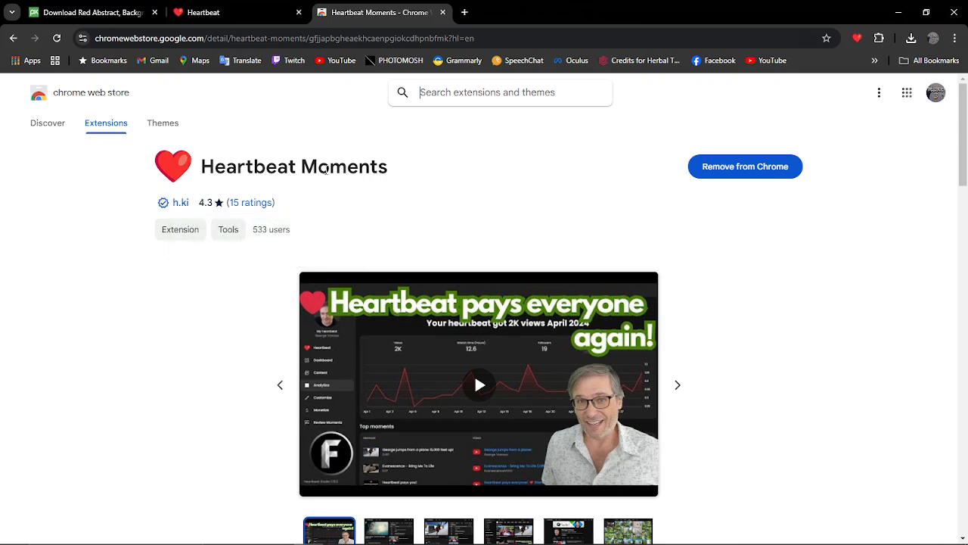
{"action": "mouse_move", "coordinate": [328, 169]}
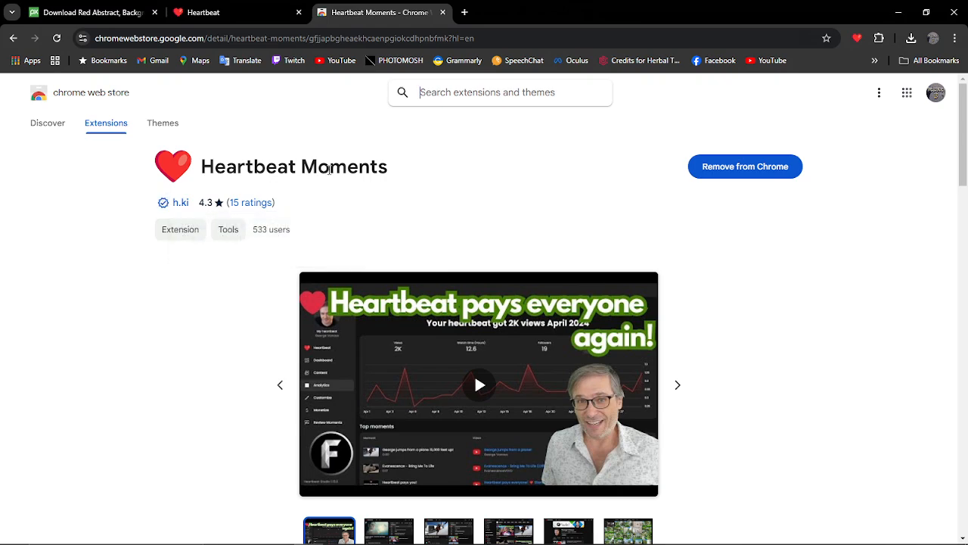
{"action": "mouse_move", "coordinate": [714, 175]}
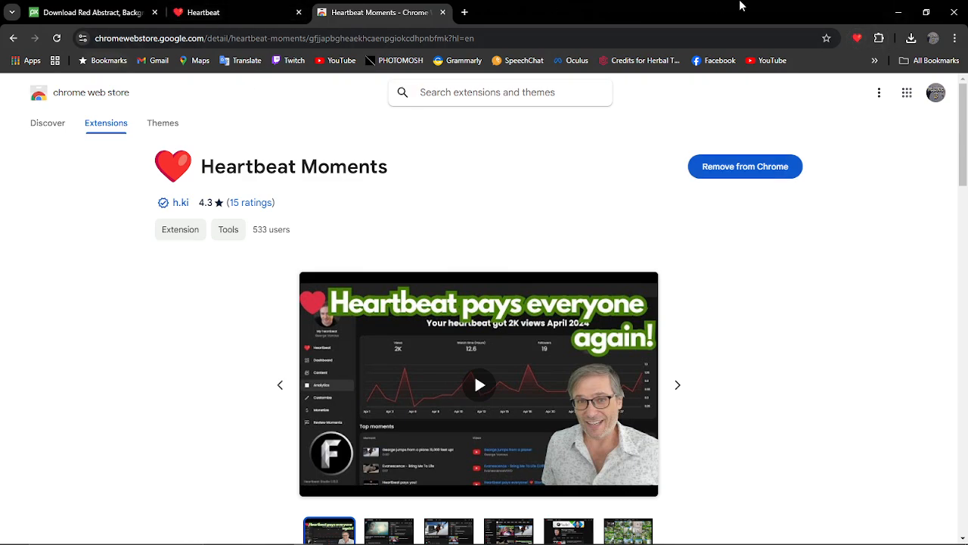
{"action": "mouse_move", "coordinate": [680, 35]}
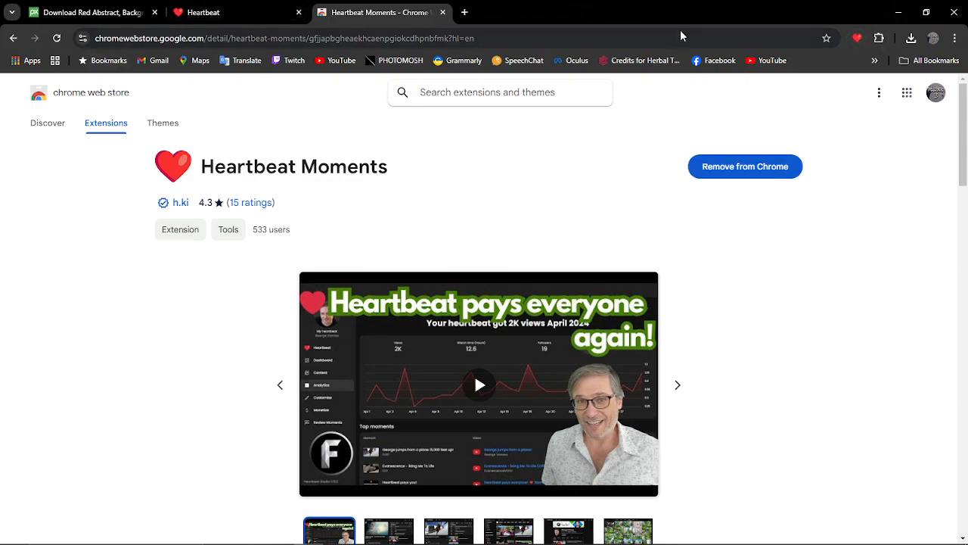
{"action": "mouse_move", "coordinate": [883, 431]}
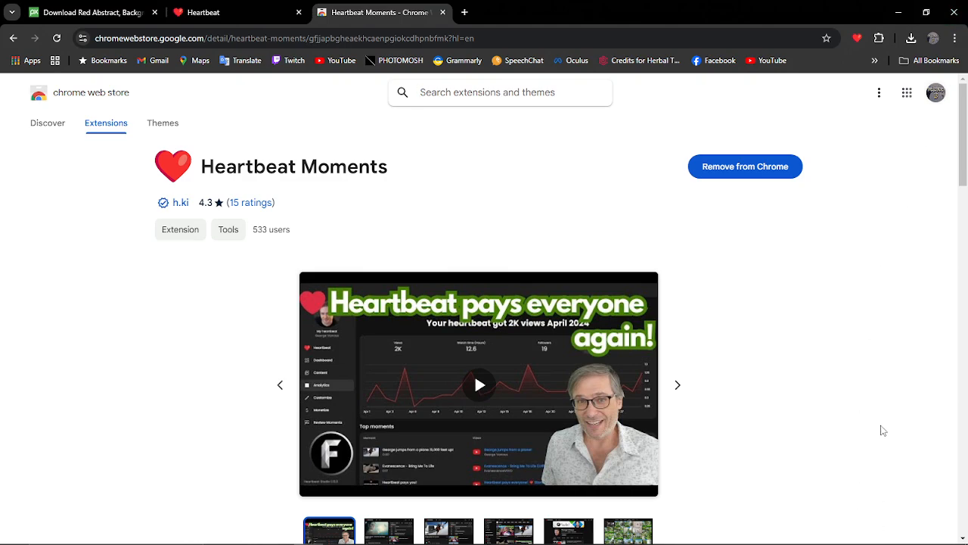